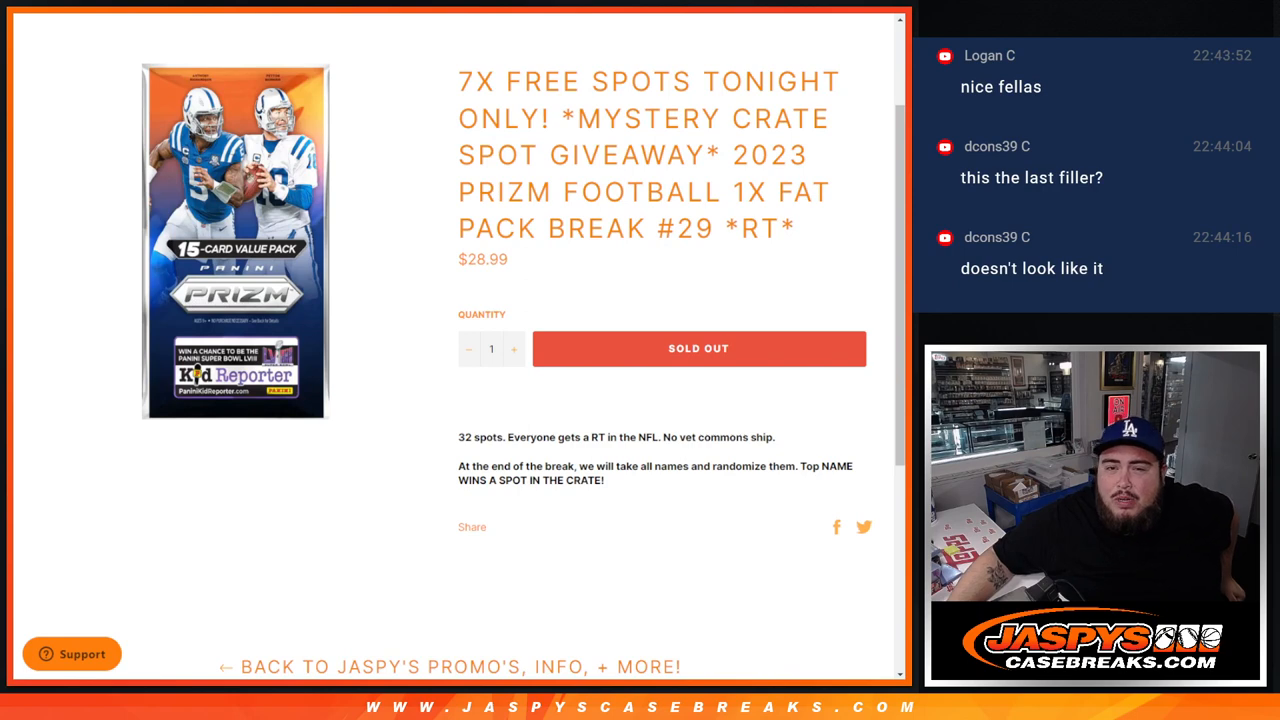
Highlight parts of the Mystery Crate listing title while reviewing the break's product page
left_click_drag(736, 156, 800, 228)
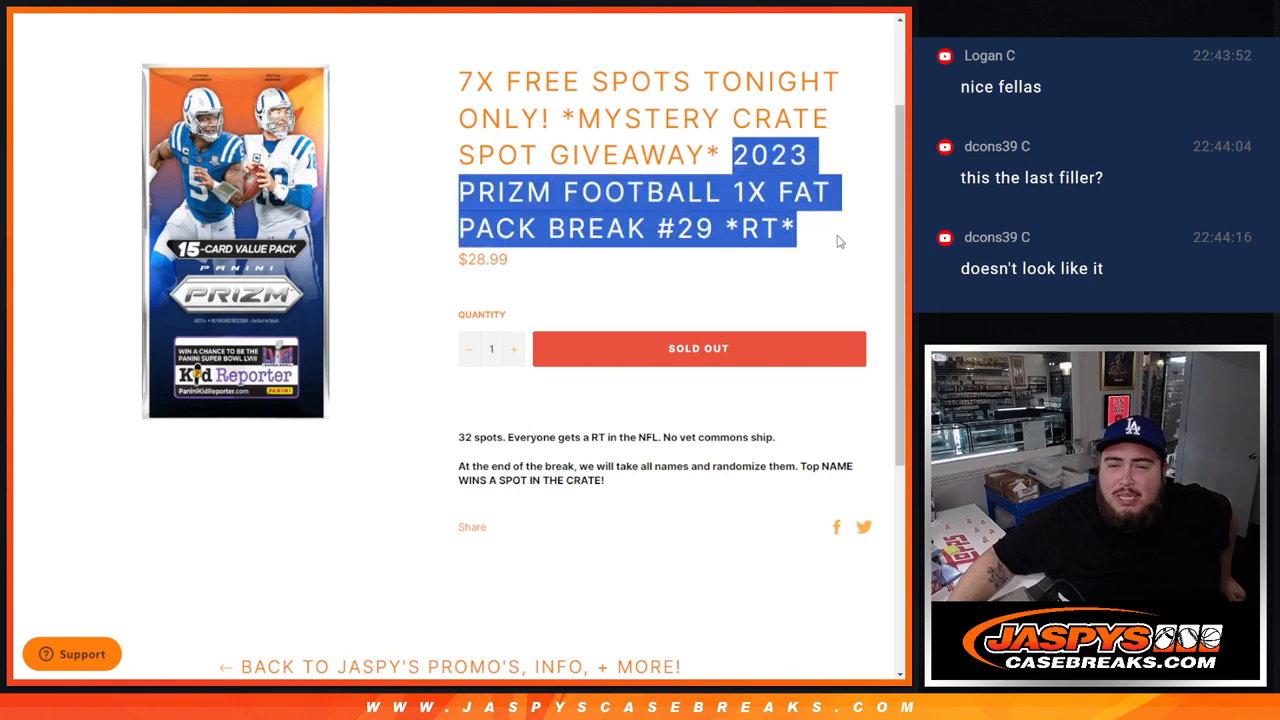
left_click(562, 110)
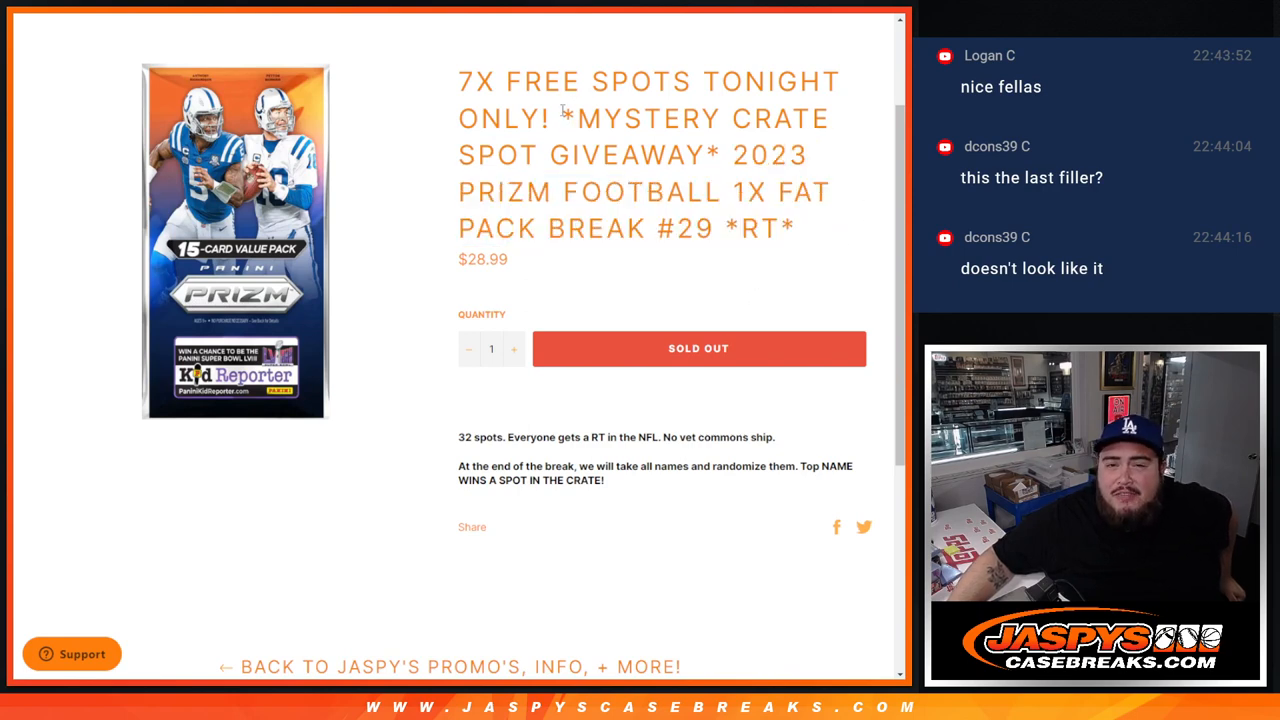
left_click_drag(570, 118, 810, 156)
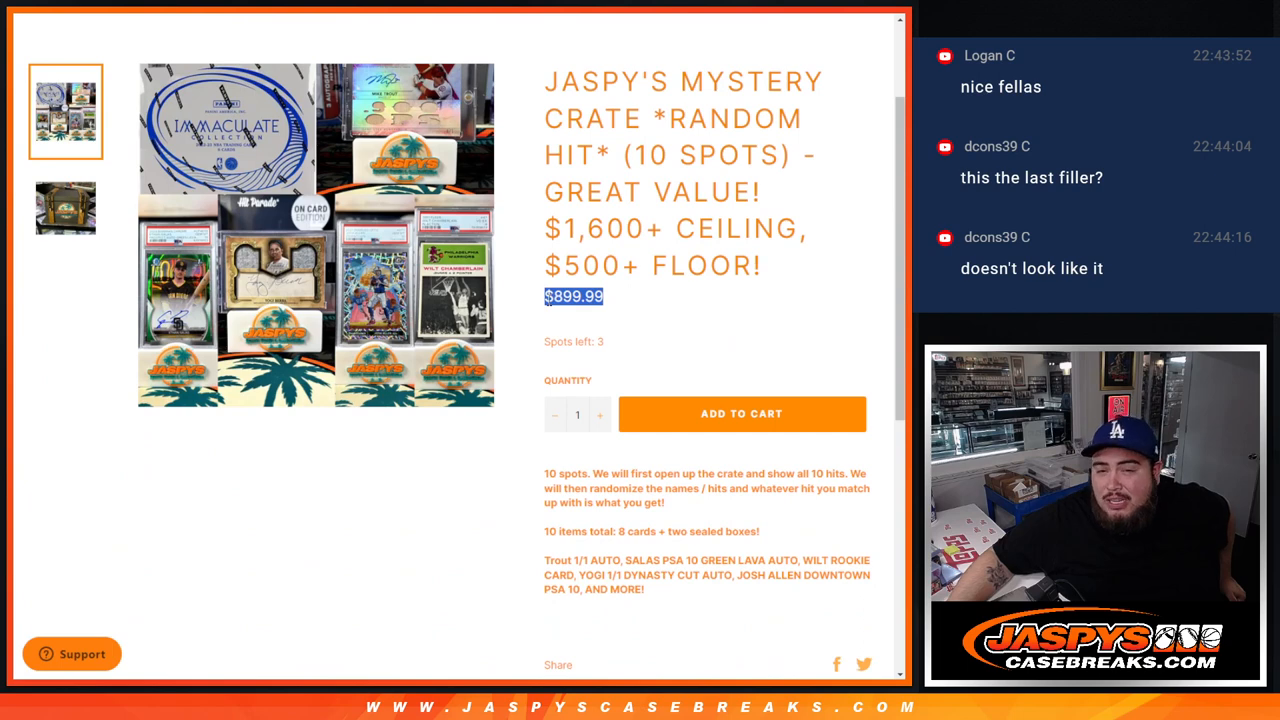
mouse_move(616, 316)
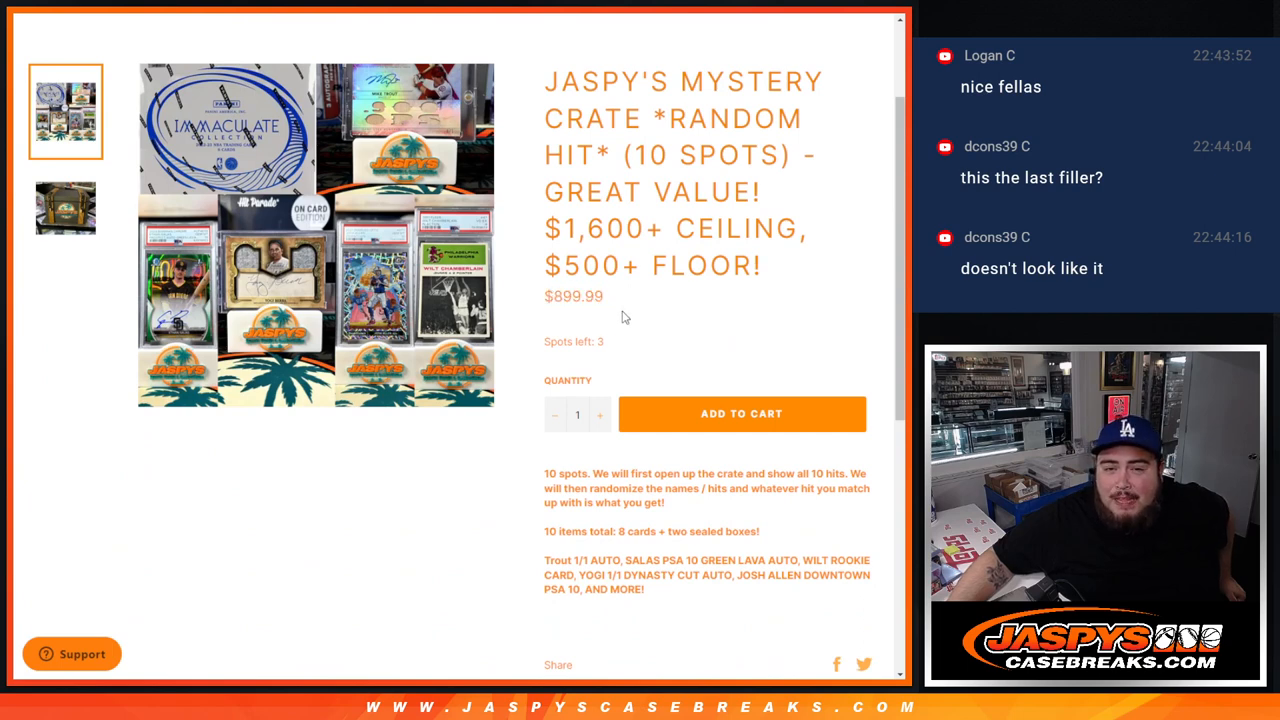
left_click_drag(544, 228, 800, 228)
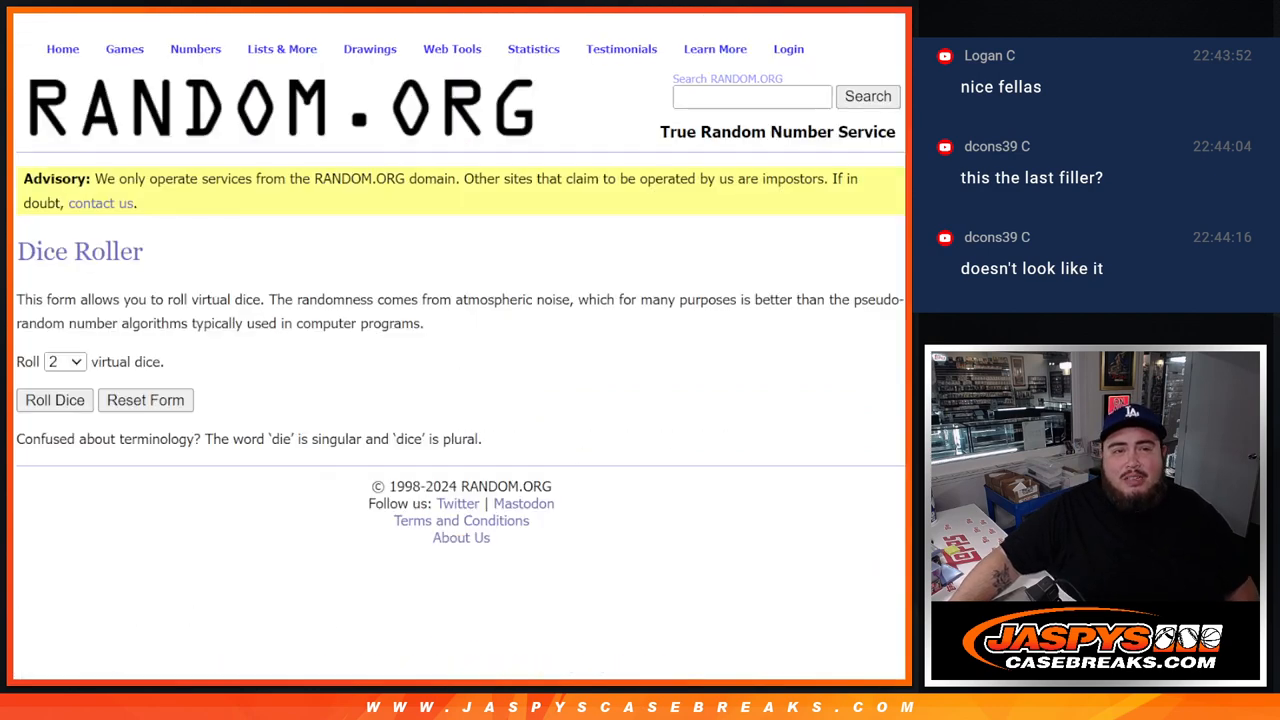
Randomize the 25-name list in the List Randomizer, reshuffling it with Again! up to six times
left_click(54, 400)
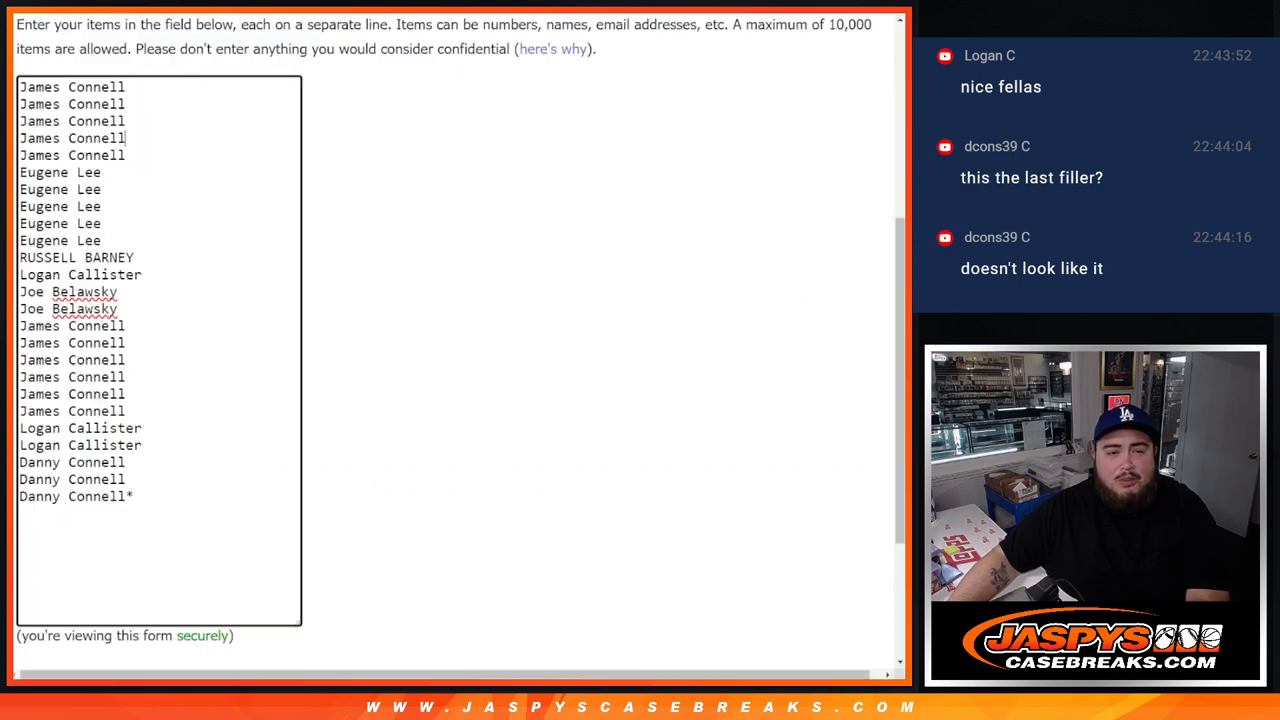
scroll("down", 3)
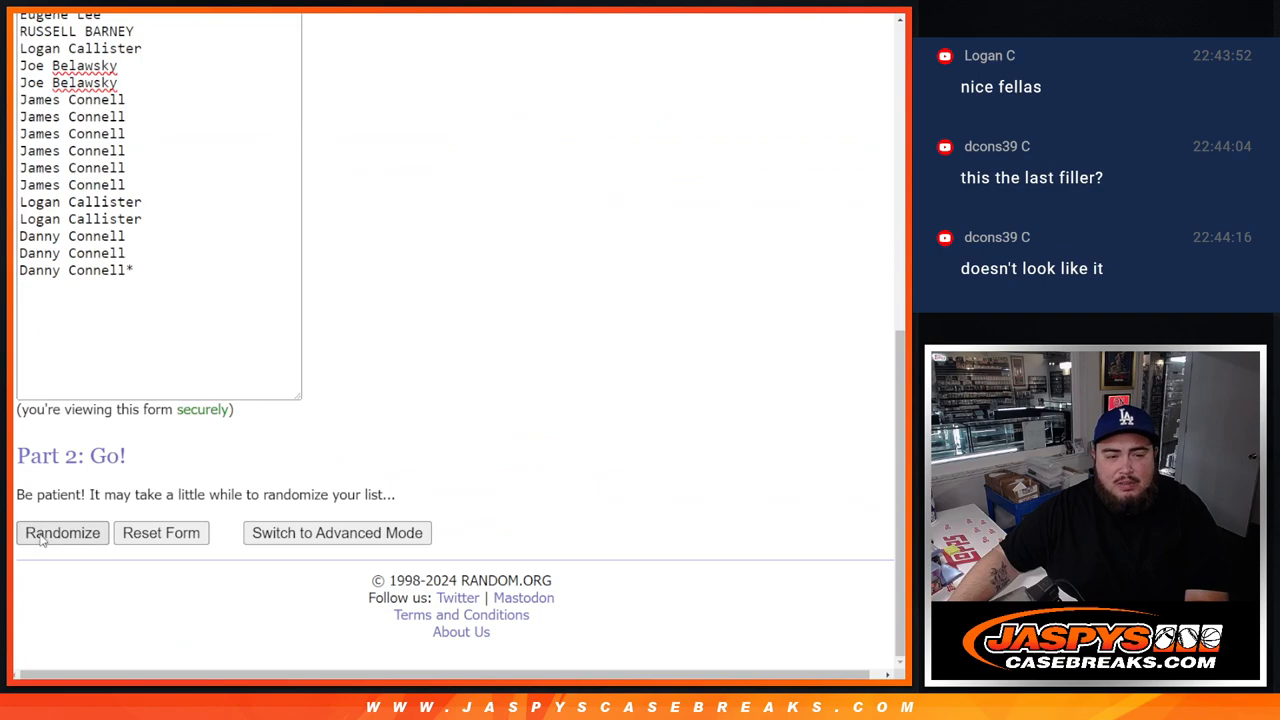
left_click(62, 532)
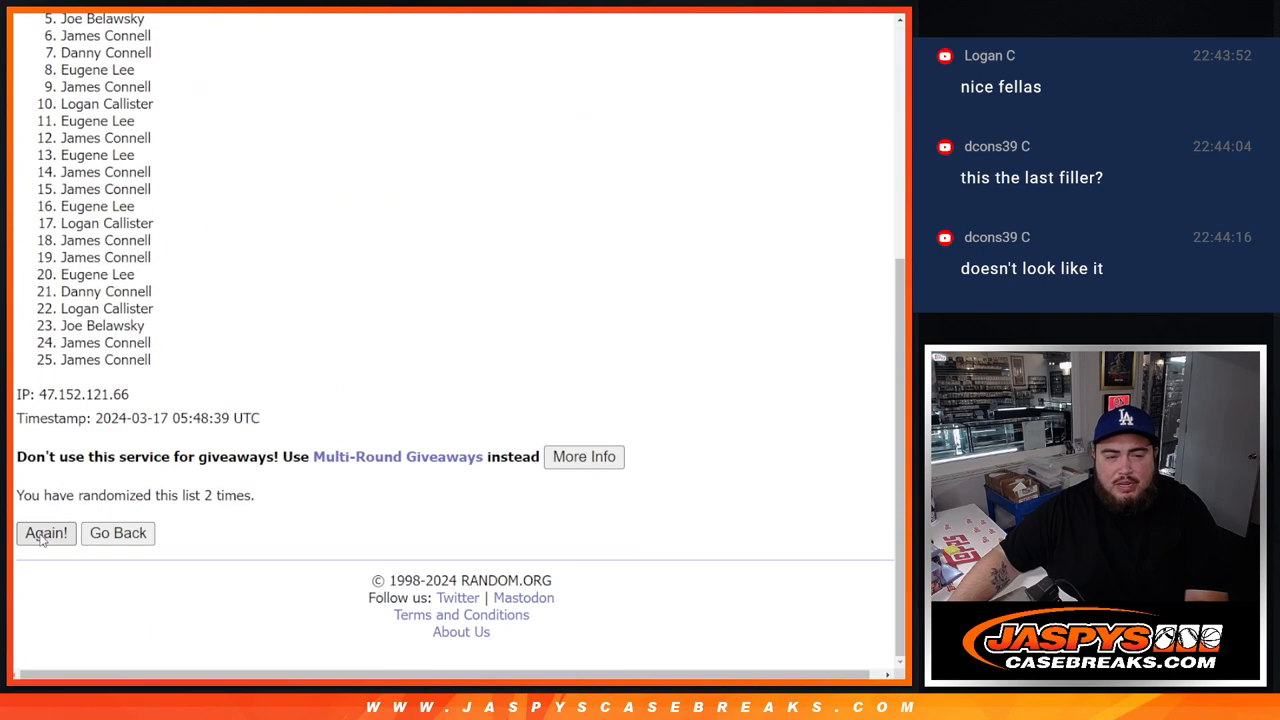
left_click(44, 532)
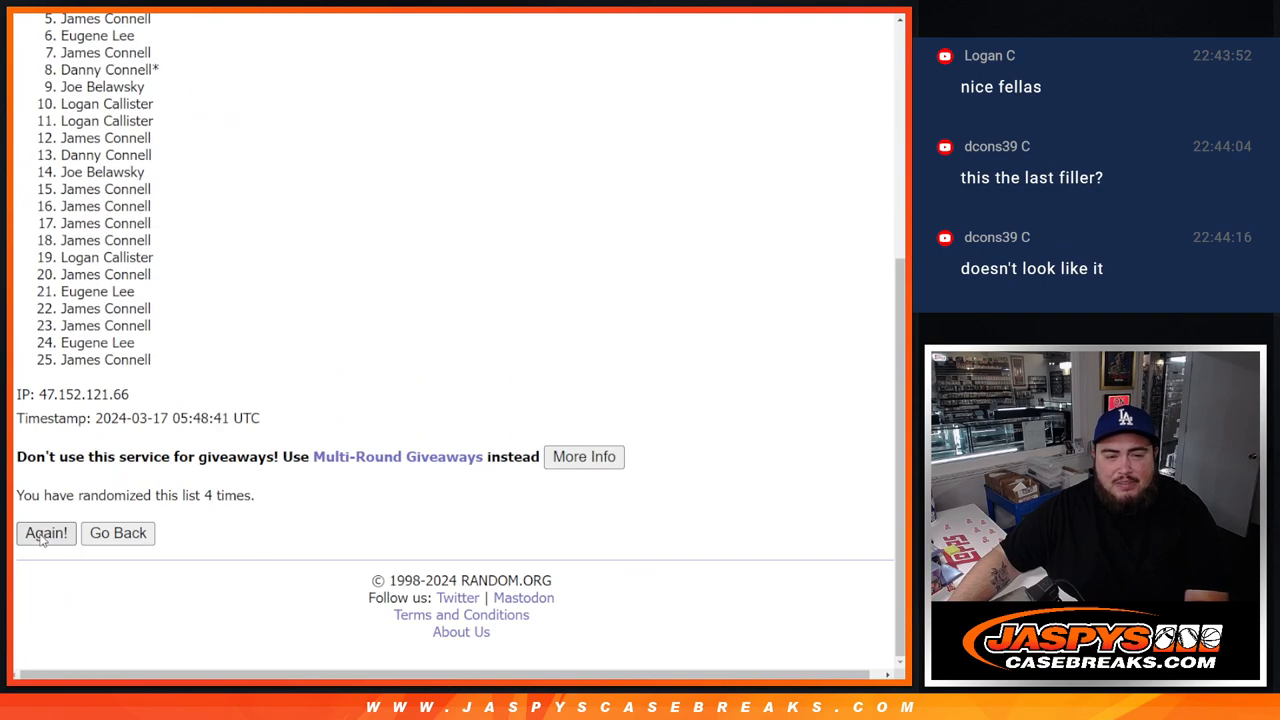
left_click(44, 532)
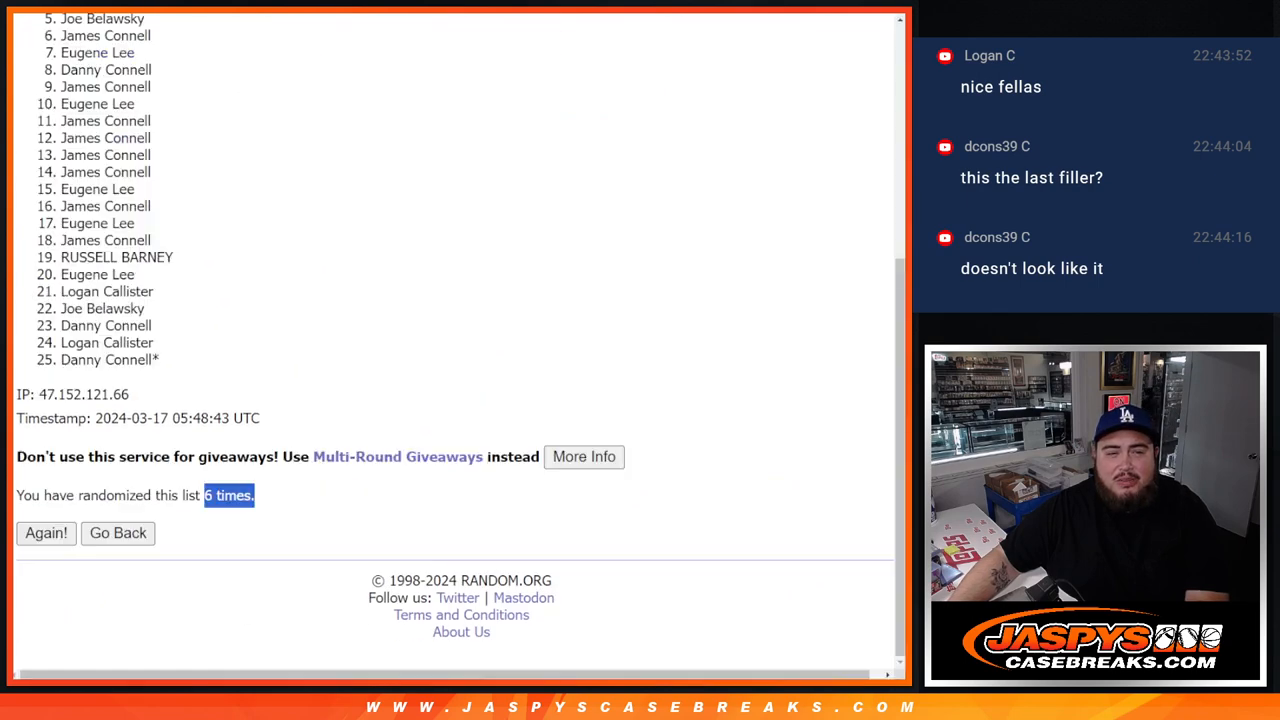
left_click(46, 532)
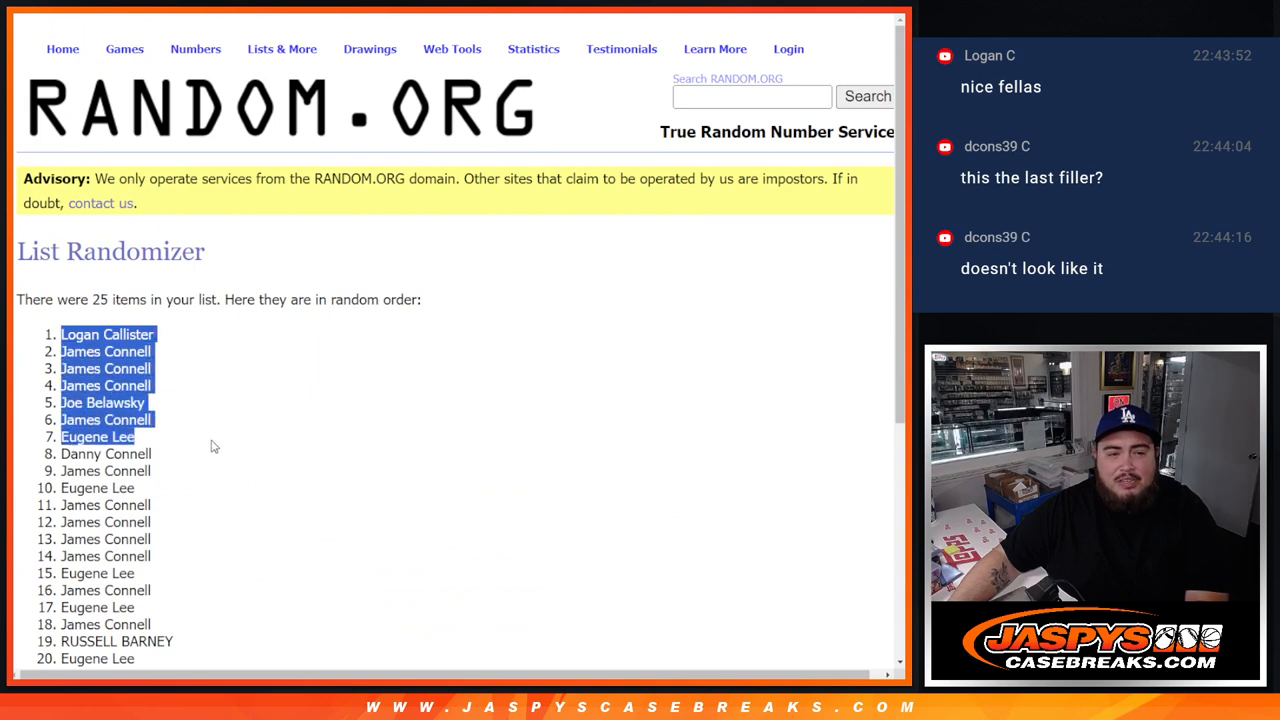
scroll("down", 3)
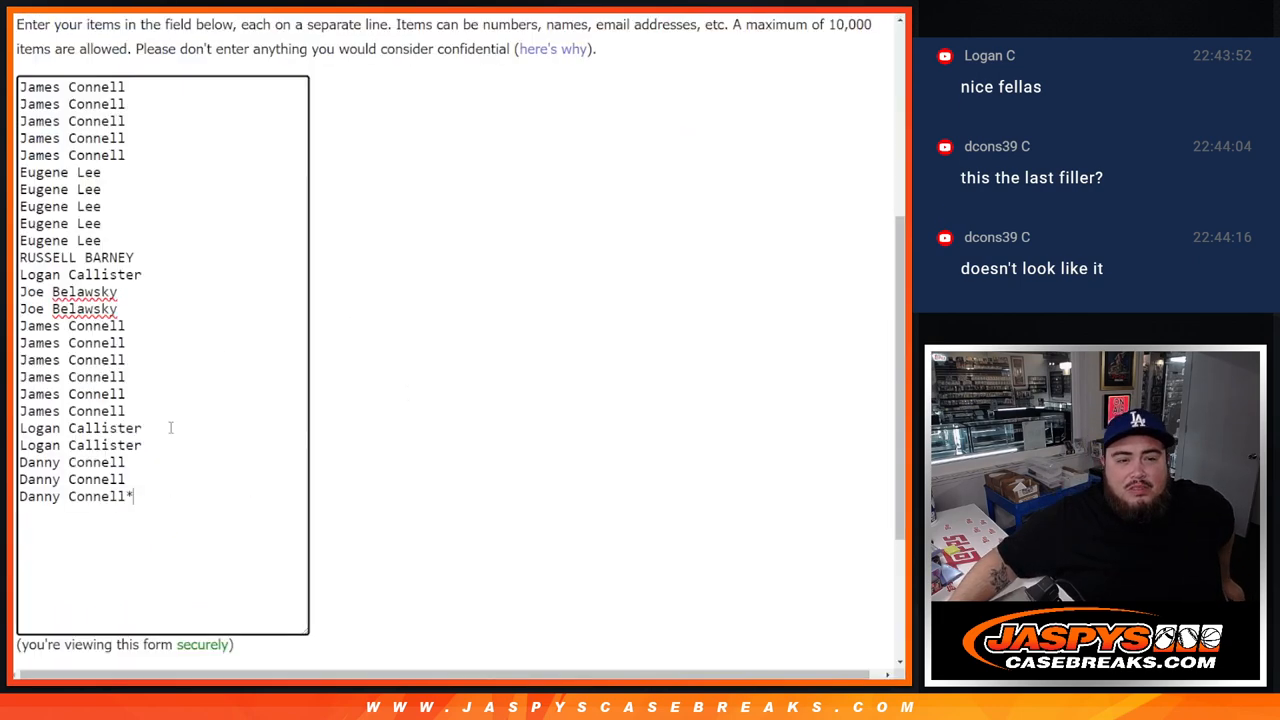
type("Logan Callister")
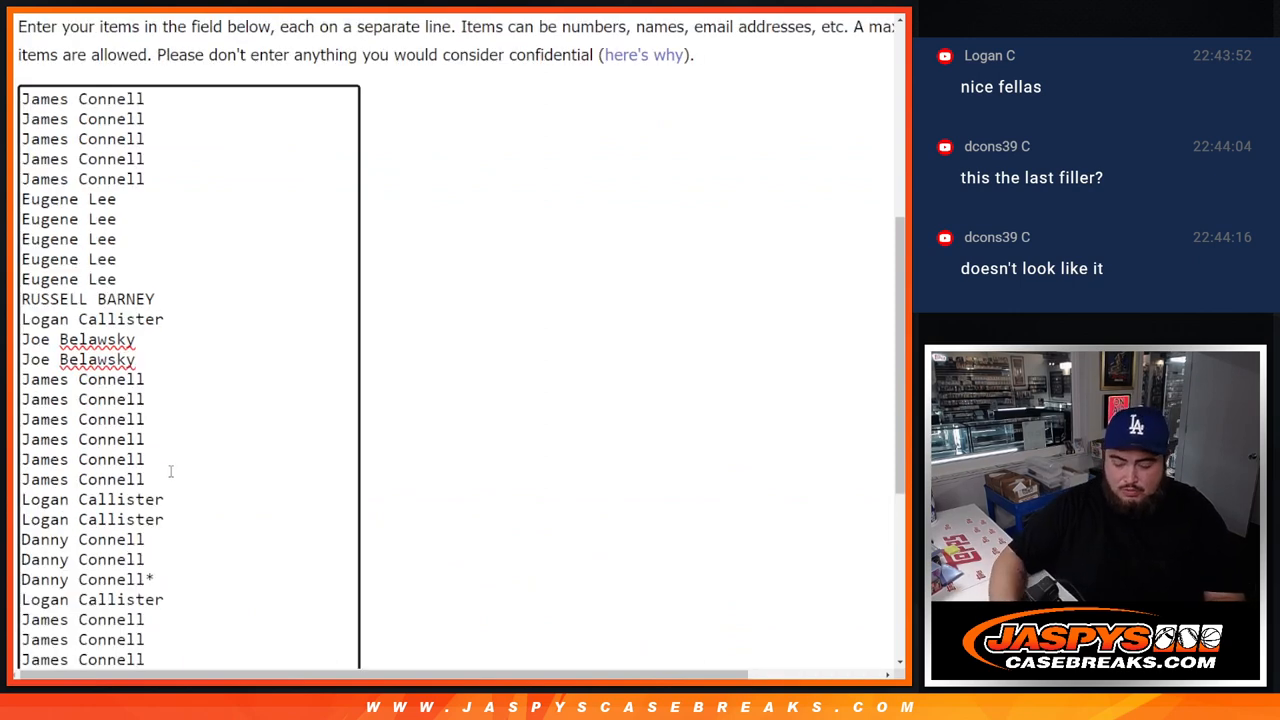
mouse_move(670, 168)
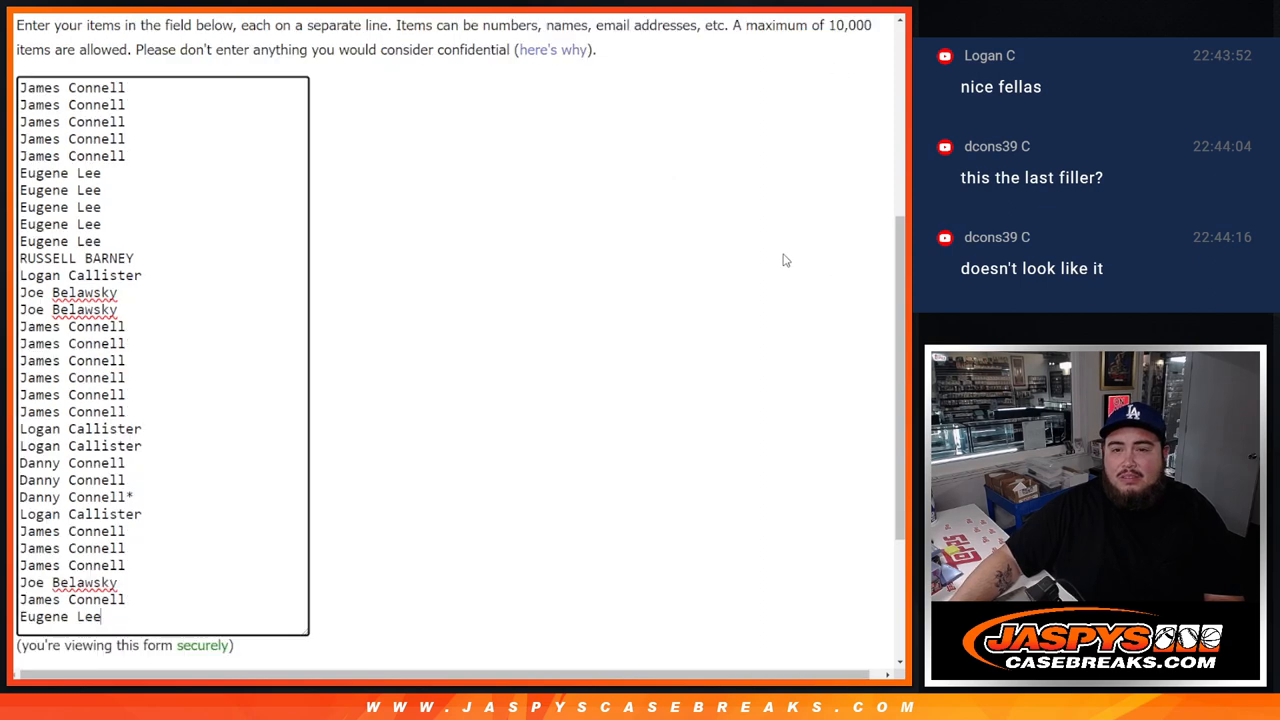
mouse_move(540, 292)
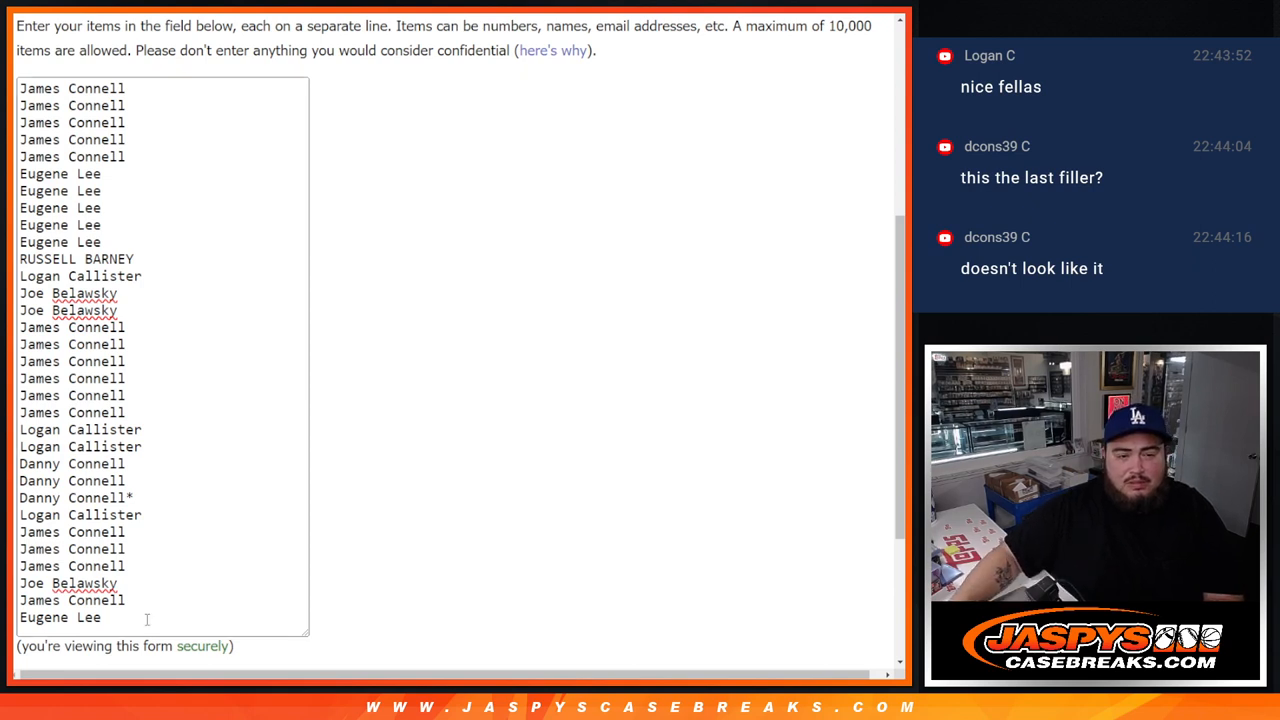
type("+")
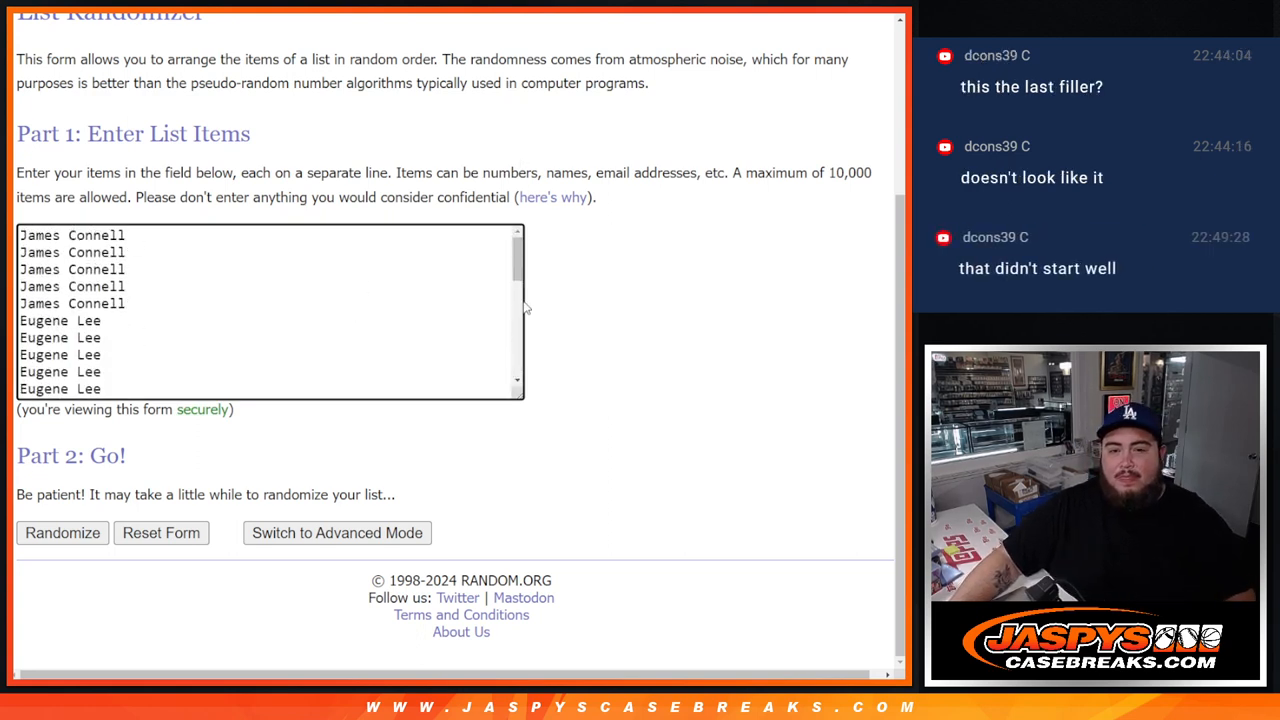
mouse_move(530, 400)
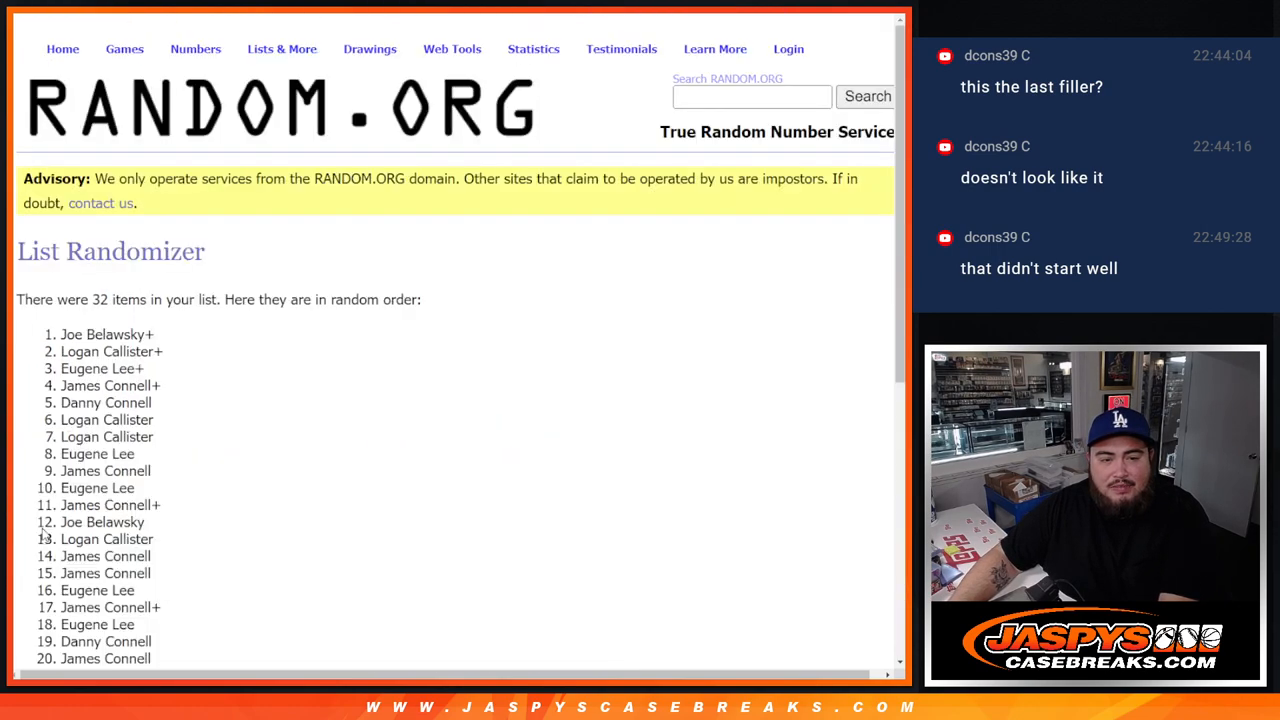
Shuffle the 32 names, then reshuffle the 32 NFL teams several times with Again!
scroll("down", 3)
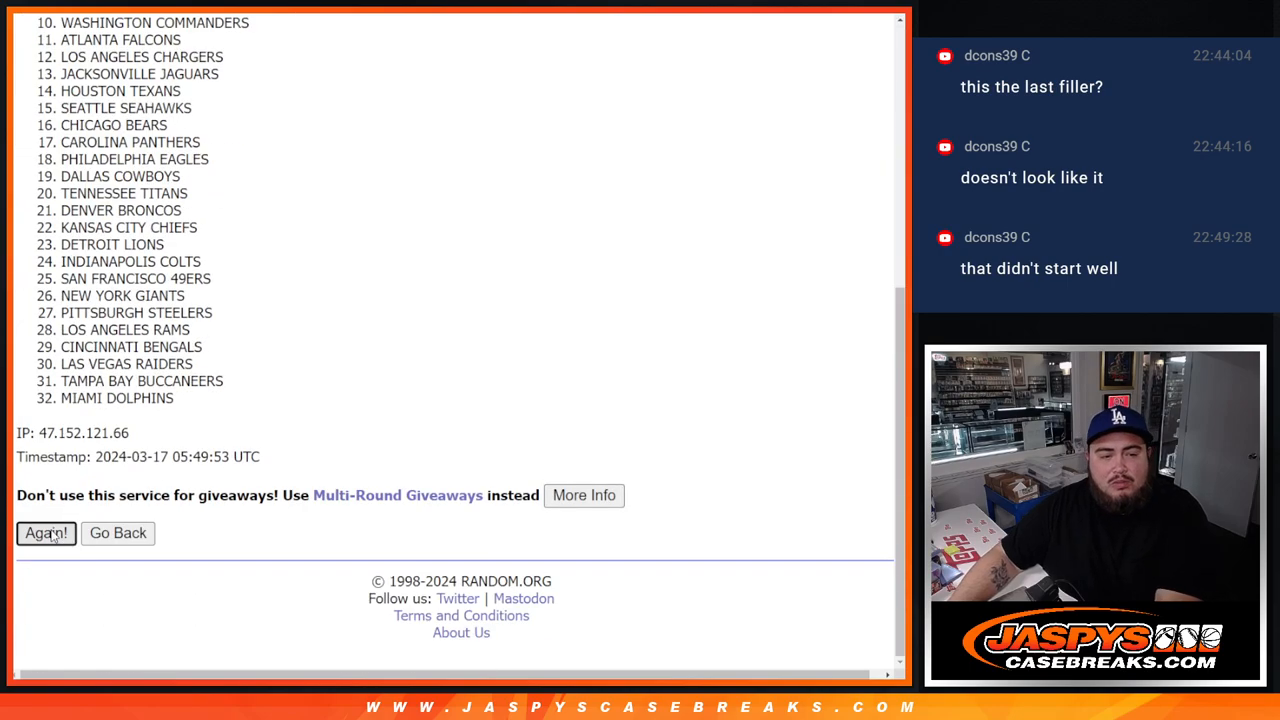
left_click(44, 532)
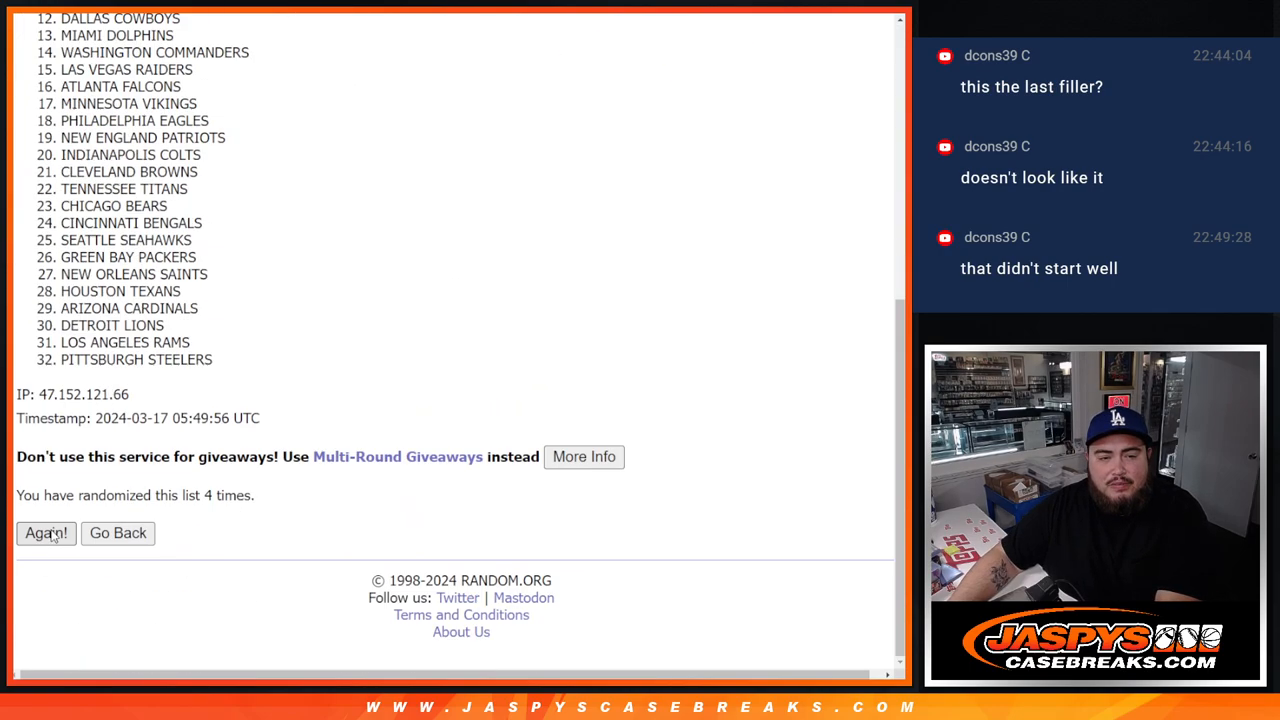
left_click(44, 532)
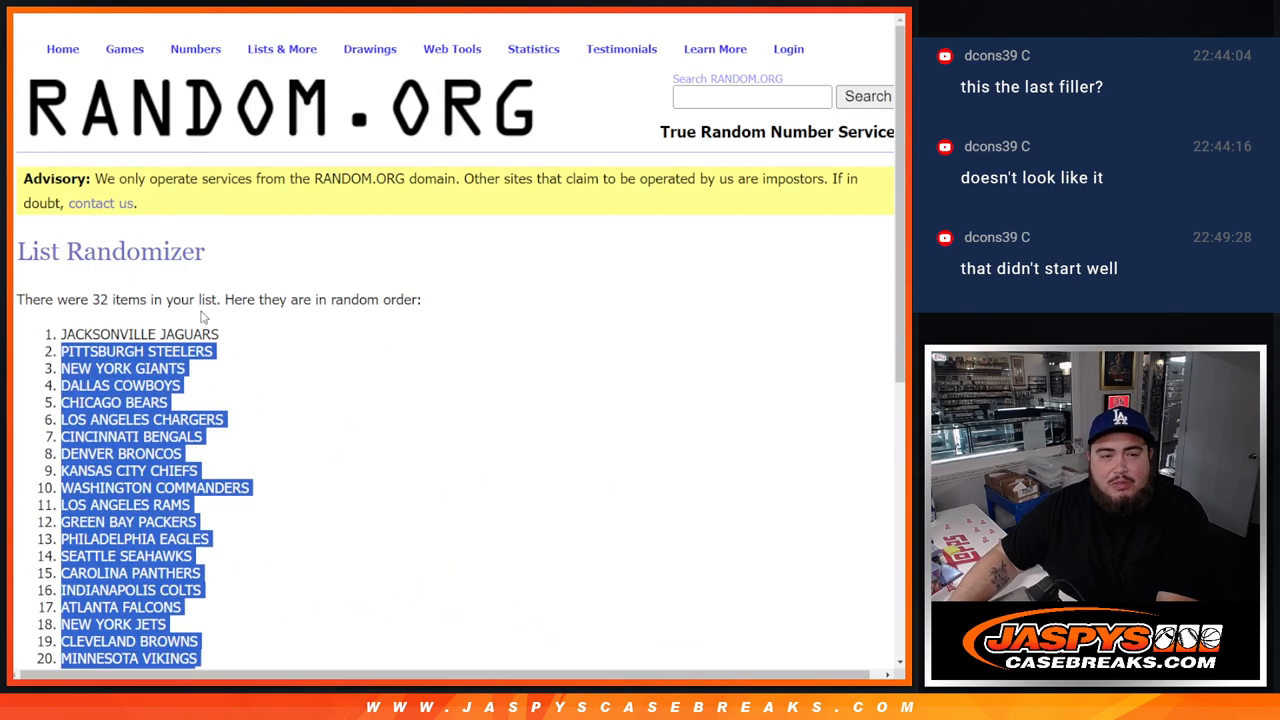
scroll("down", 3)
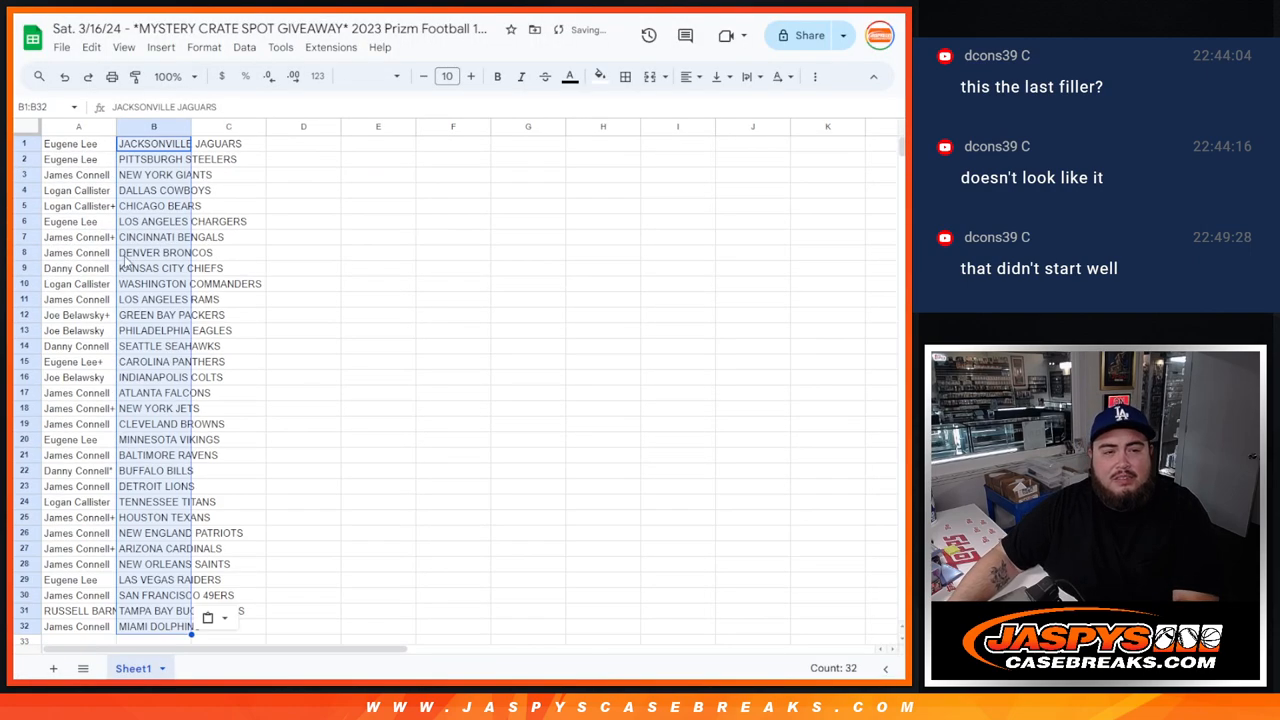
Fit columns A:B to their contents, sort rows A→Z by team in column B, and start File > Print
left_click(470, 76)
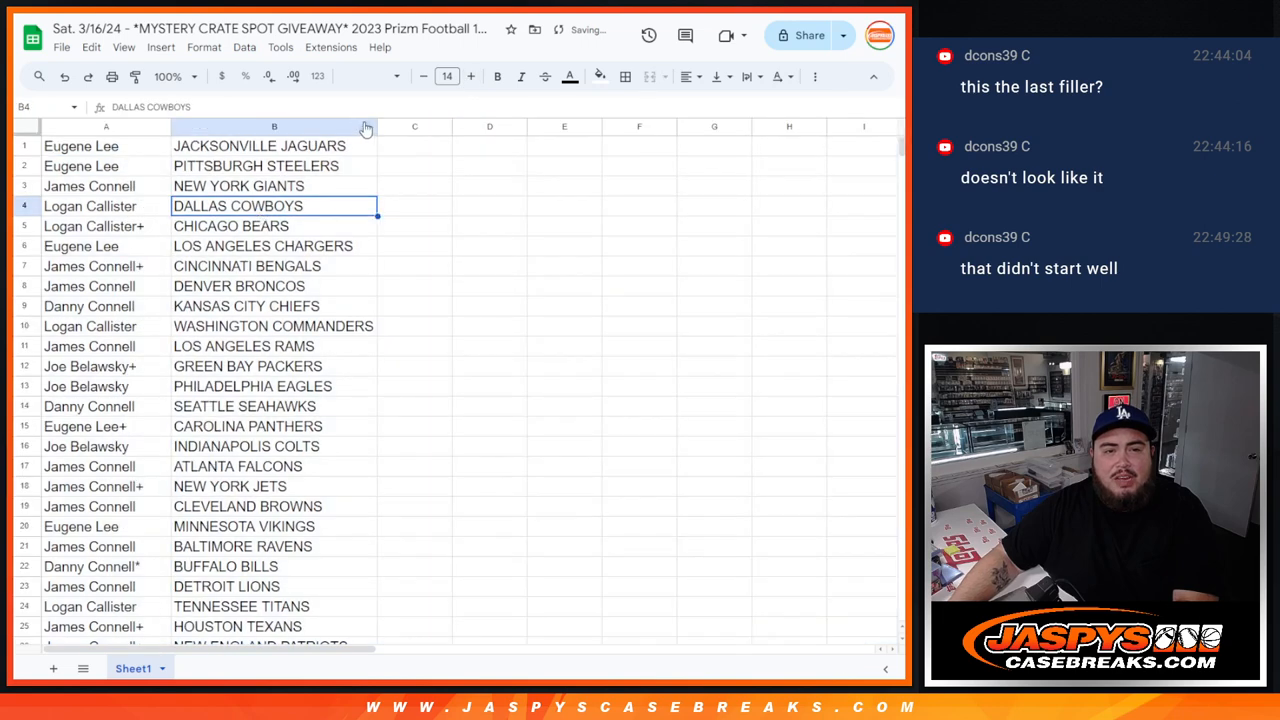
left_click(274, 126)
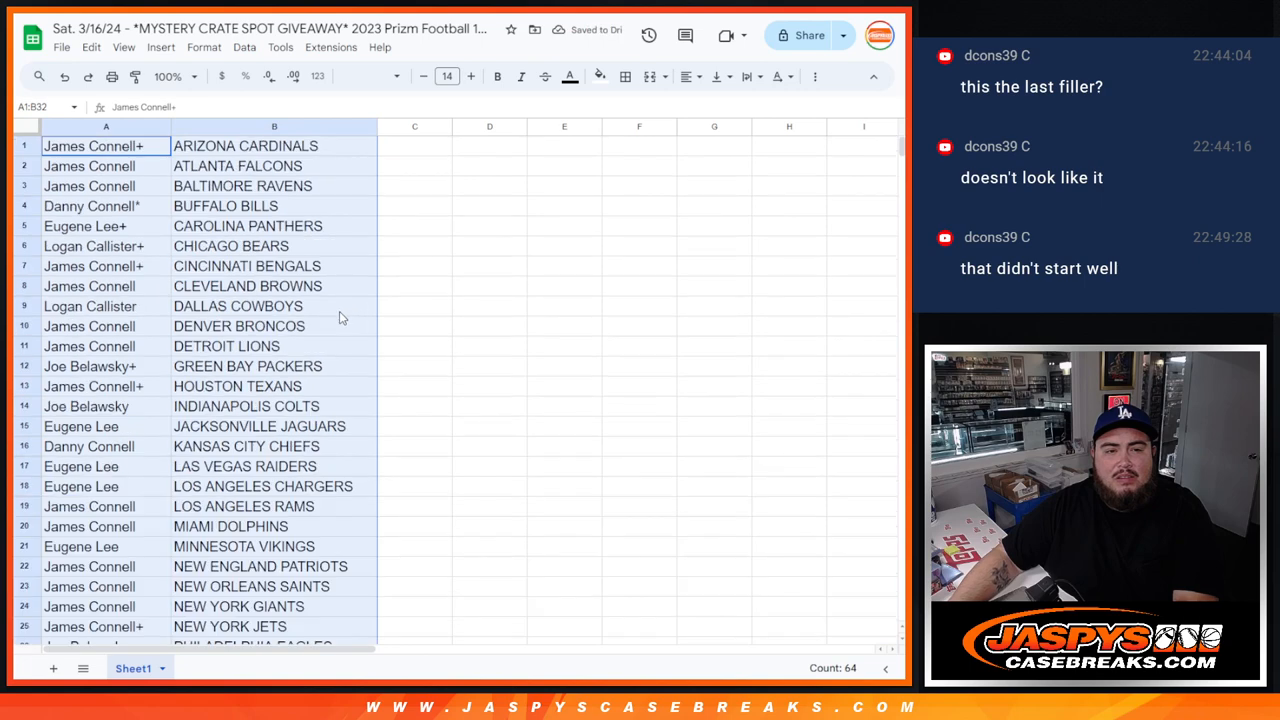
left_click(624, 76)
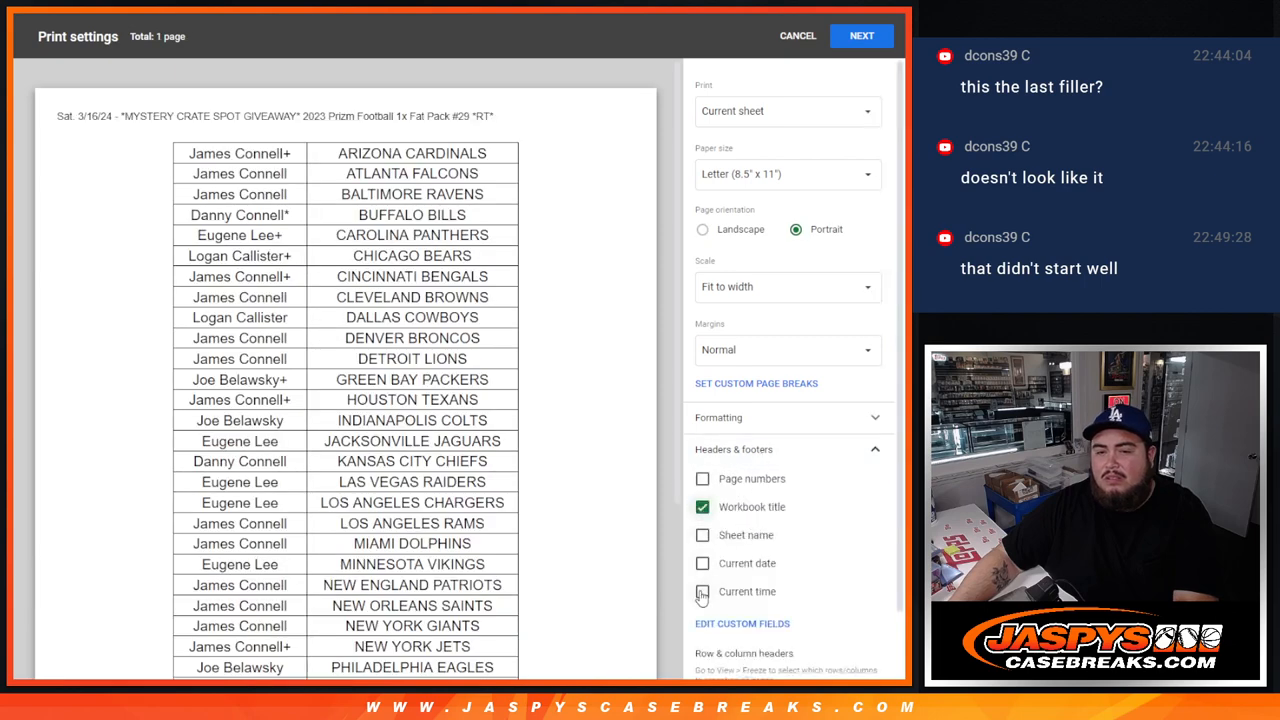
scroll("down", 3)
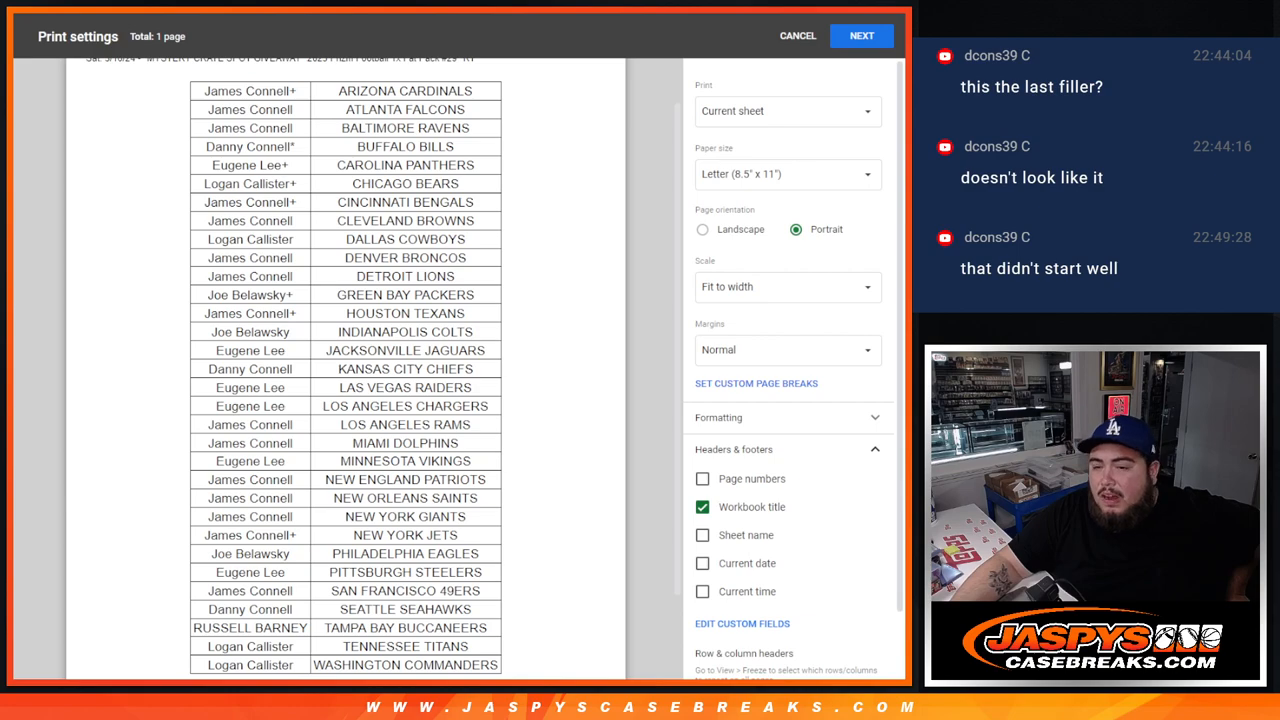
Send the sorted name-and-team sheet to the printer from the system print dialog
left_click(860, 36)
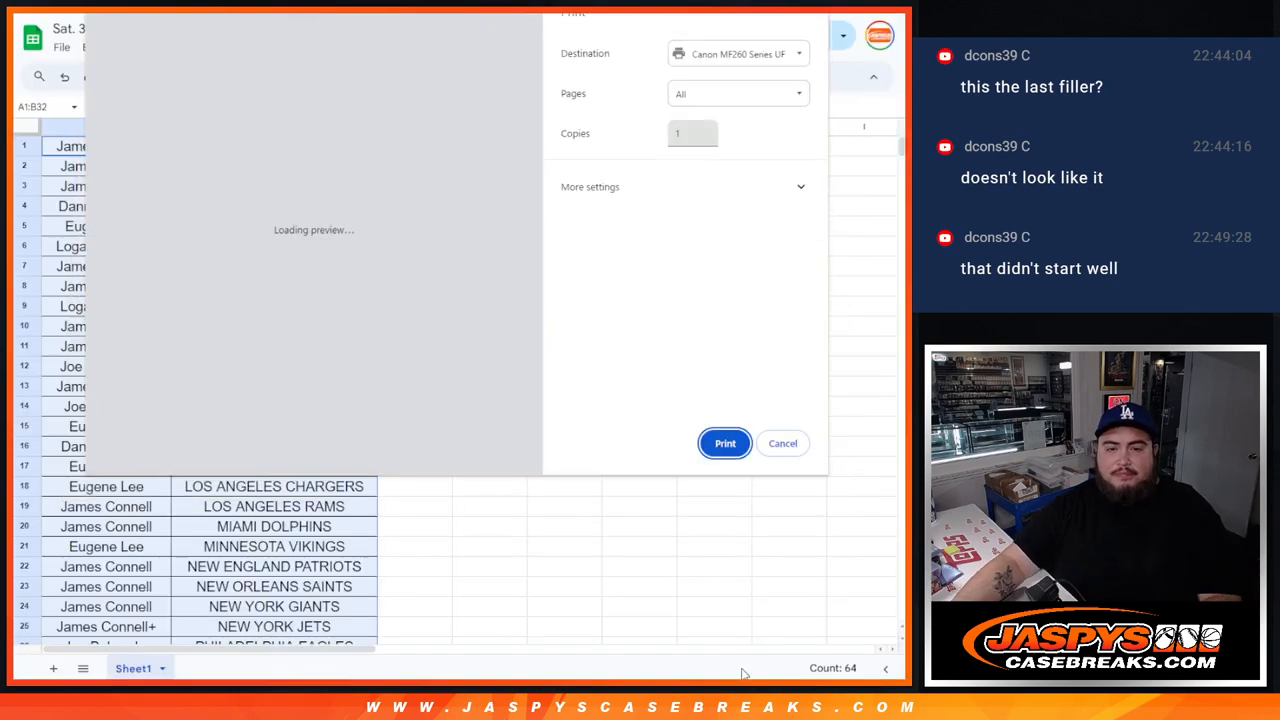
left_click(782, 444)
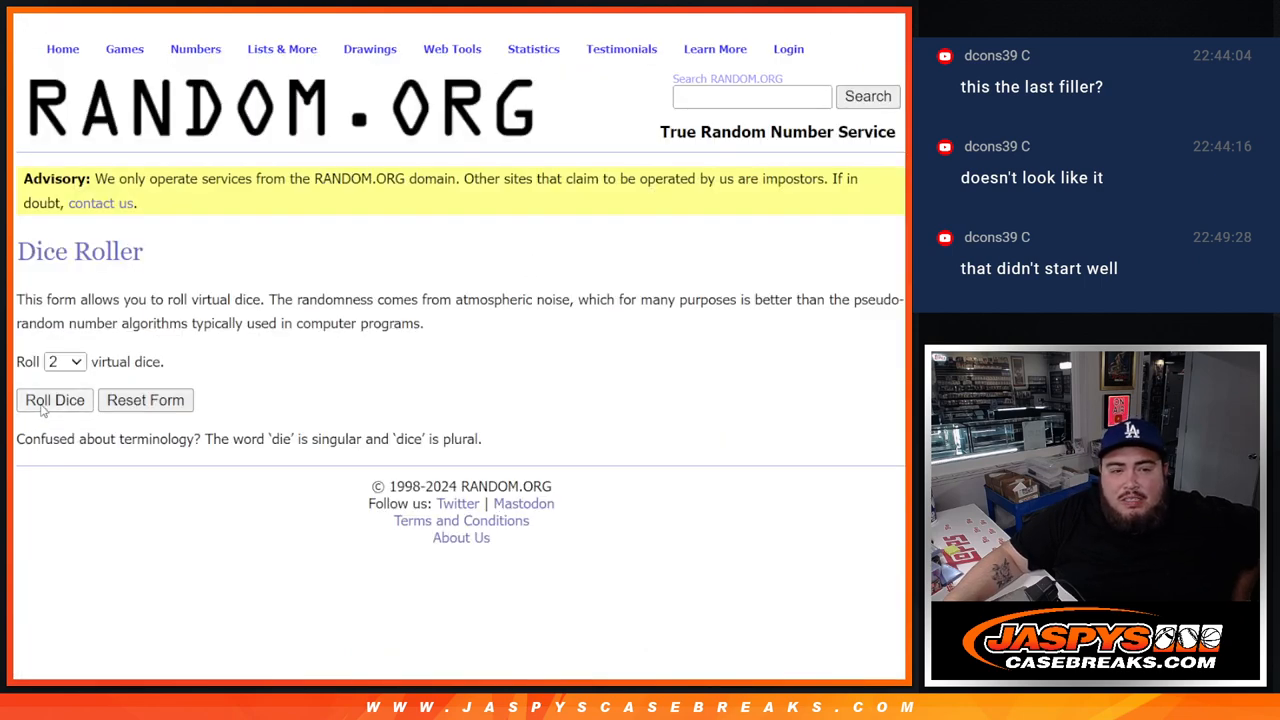
Return to the 32-name results and reshuffle with Again! until the list reads randomized 9 times
left_click(54, 400)
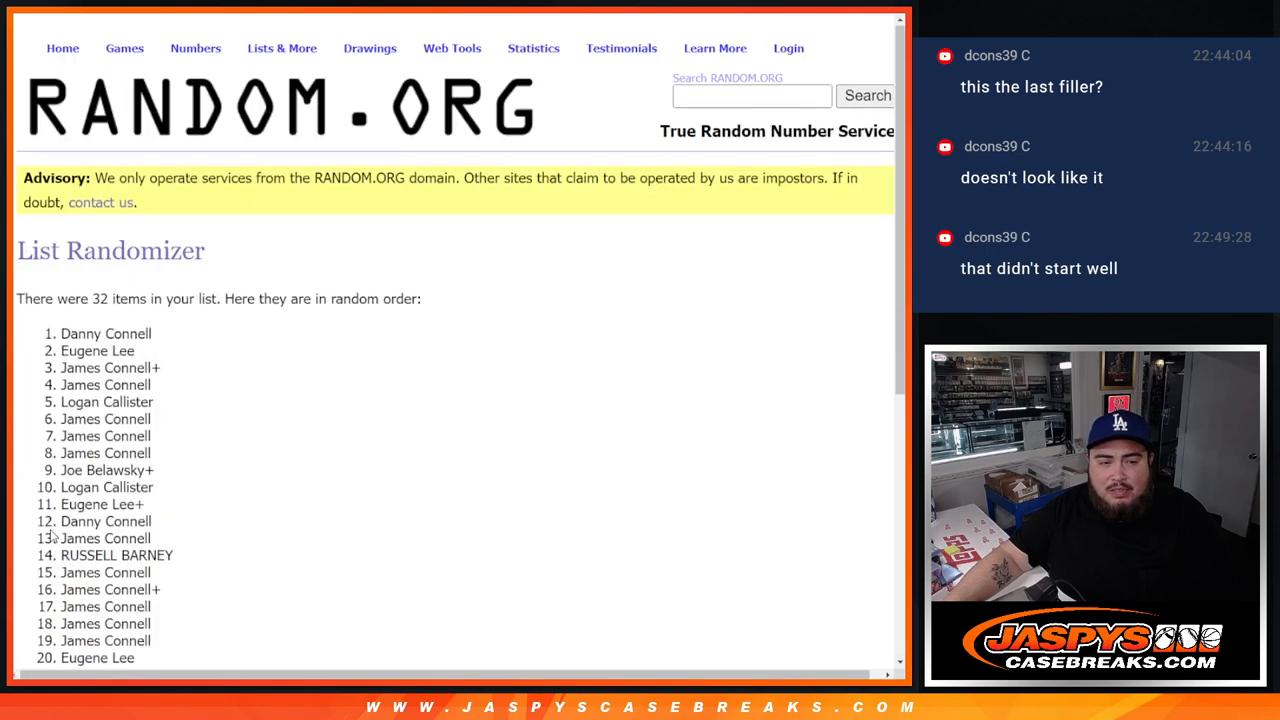
scroll("down", 3)
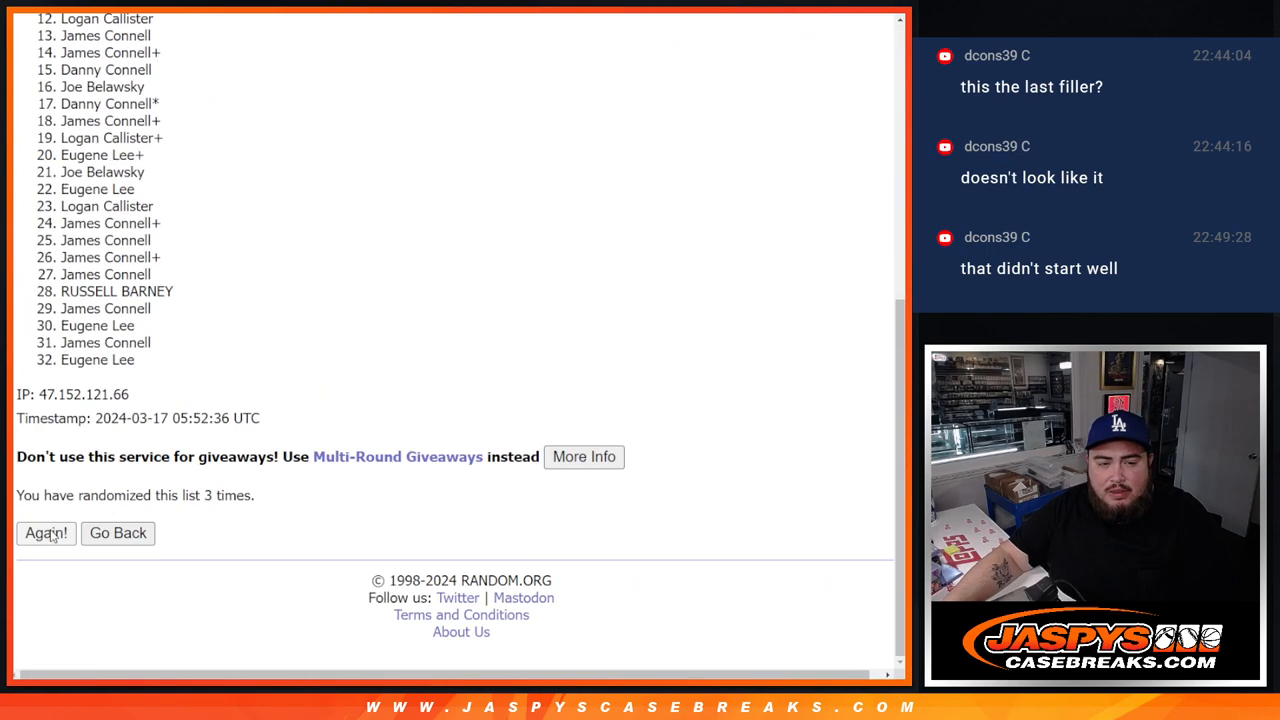
left_click(44, 532)
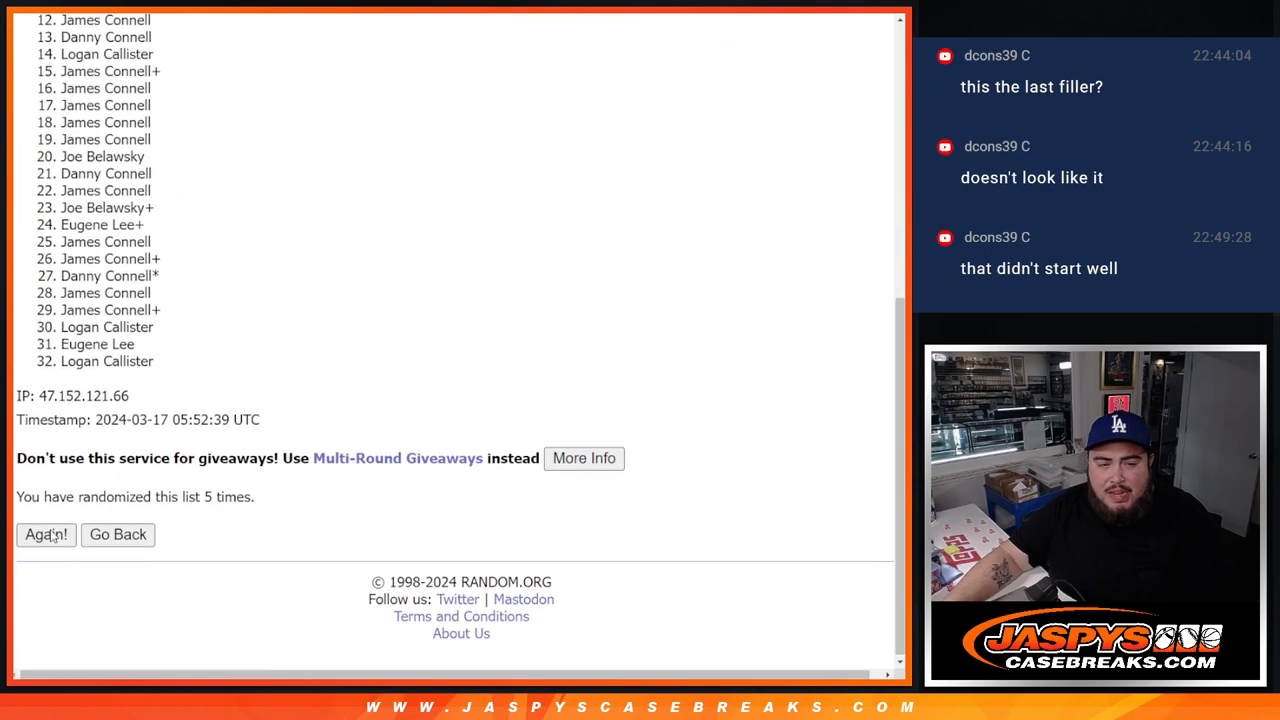
left_click(44, 534)
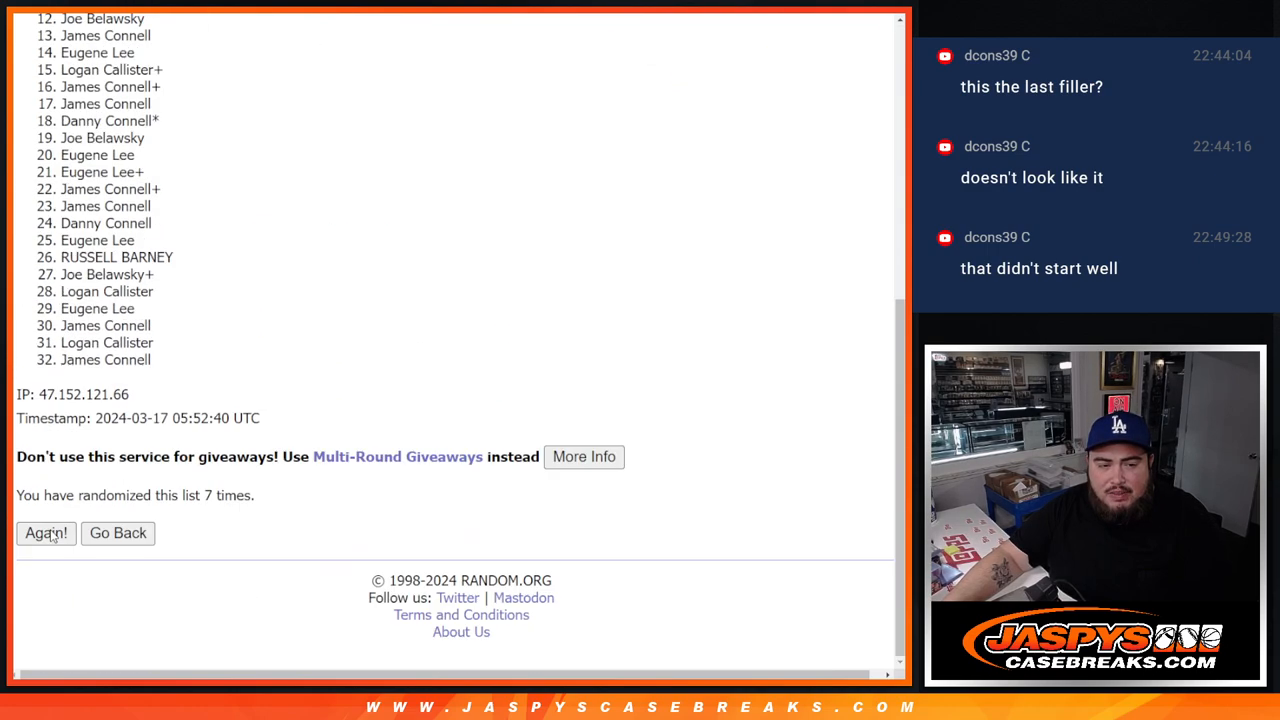
left_click(46, 532)
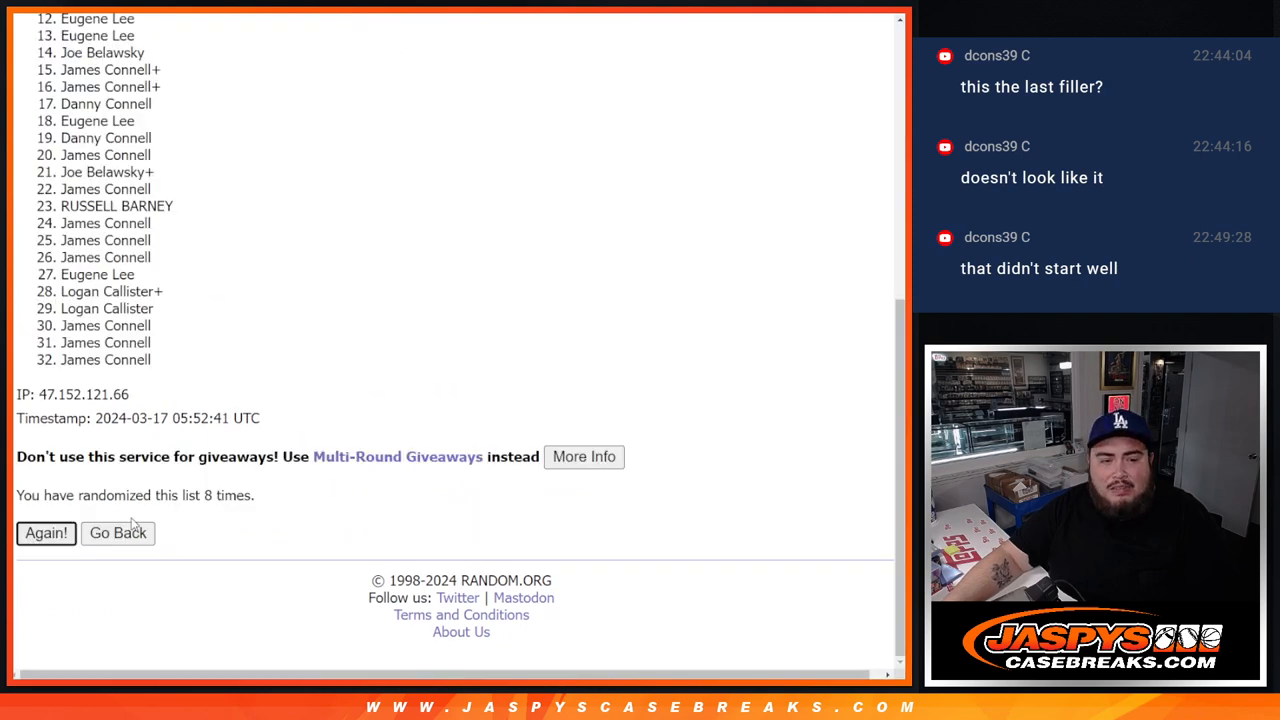
left_click(46, 532)
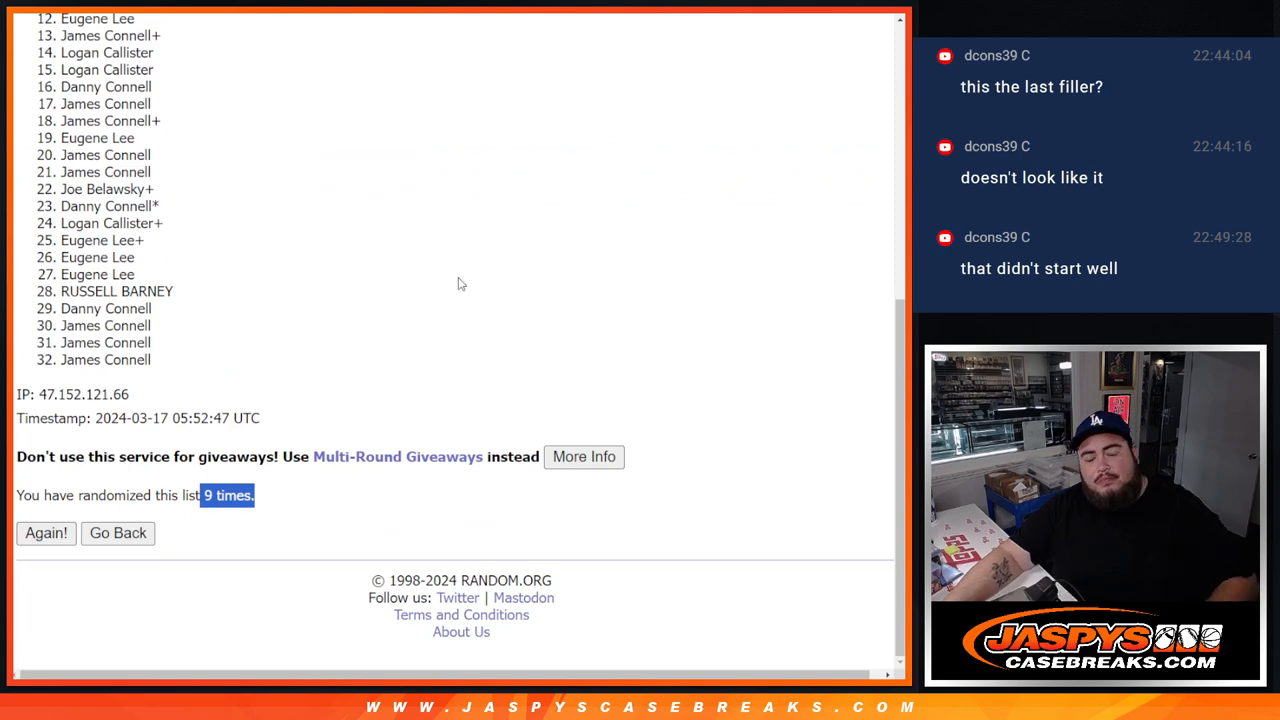
mouse_move(512, 250)
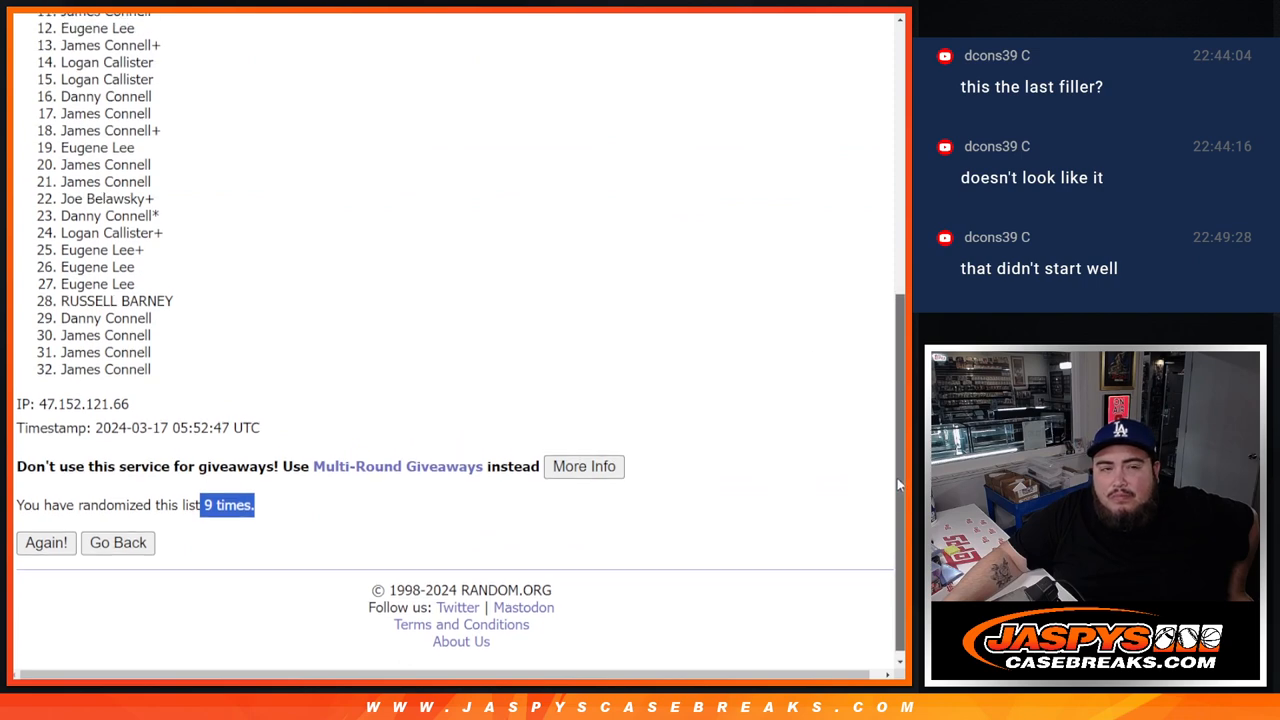
scroll("down", 3)
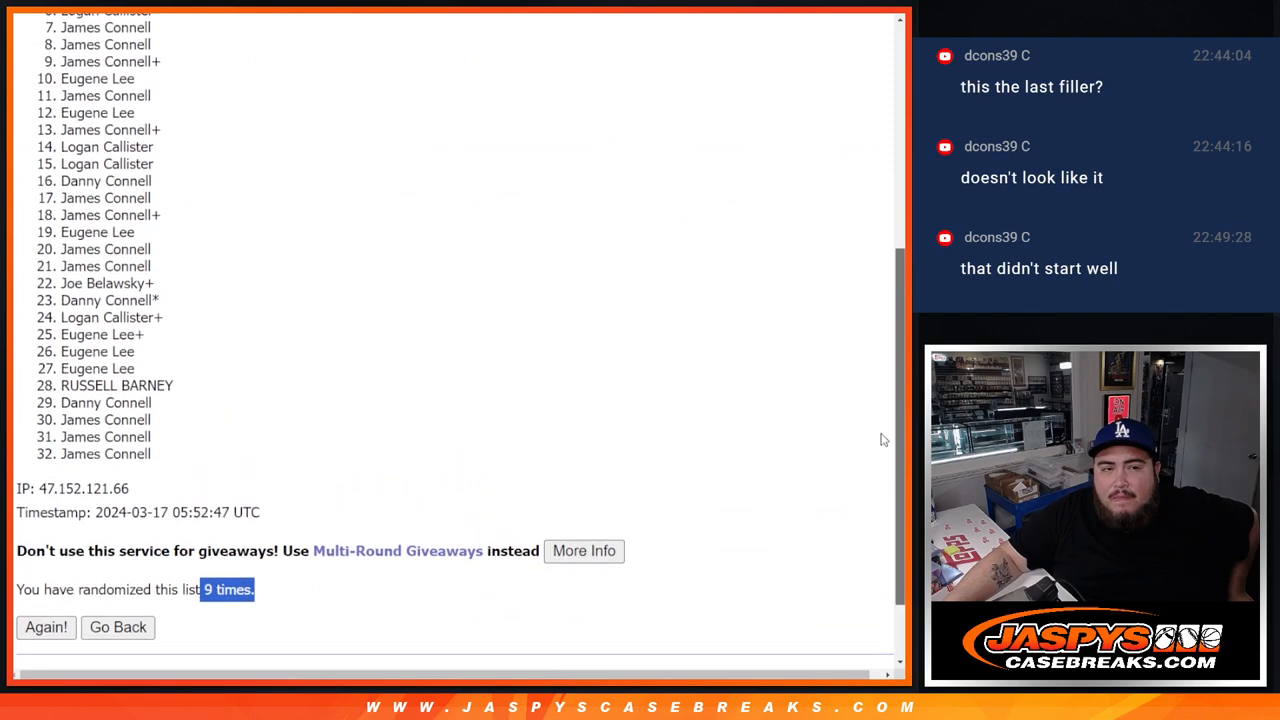
scroll("down", 3)
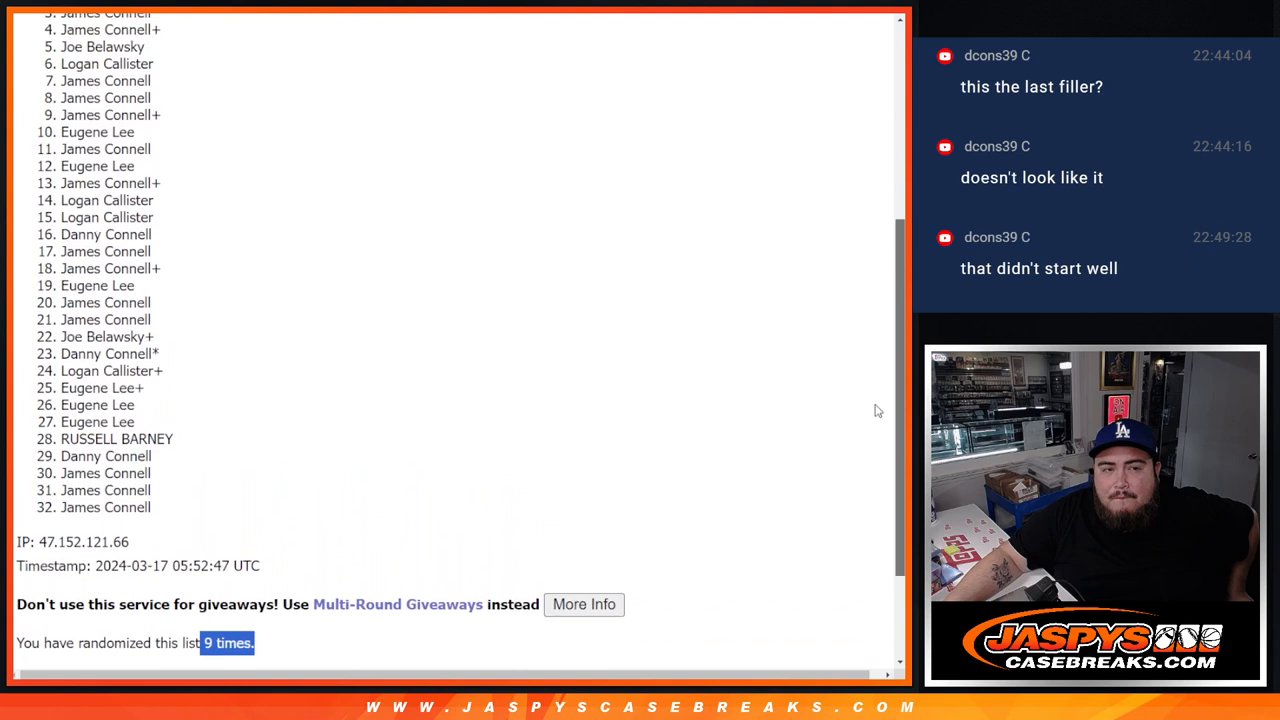
scroll("down", 3)
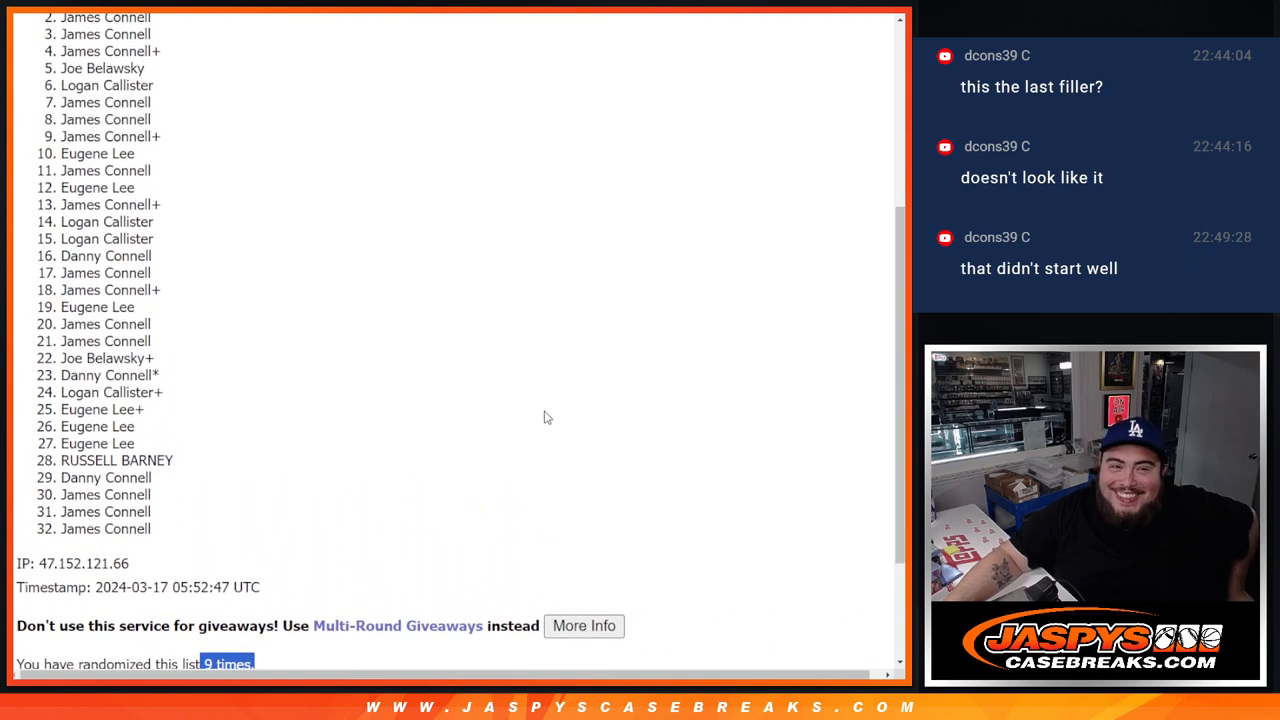
mouse_move(684, 384)
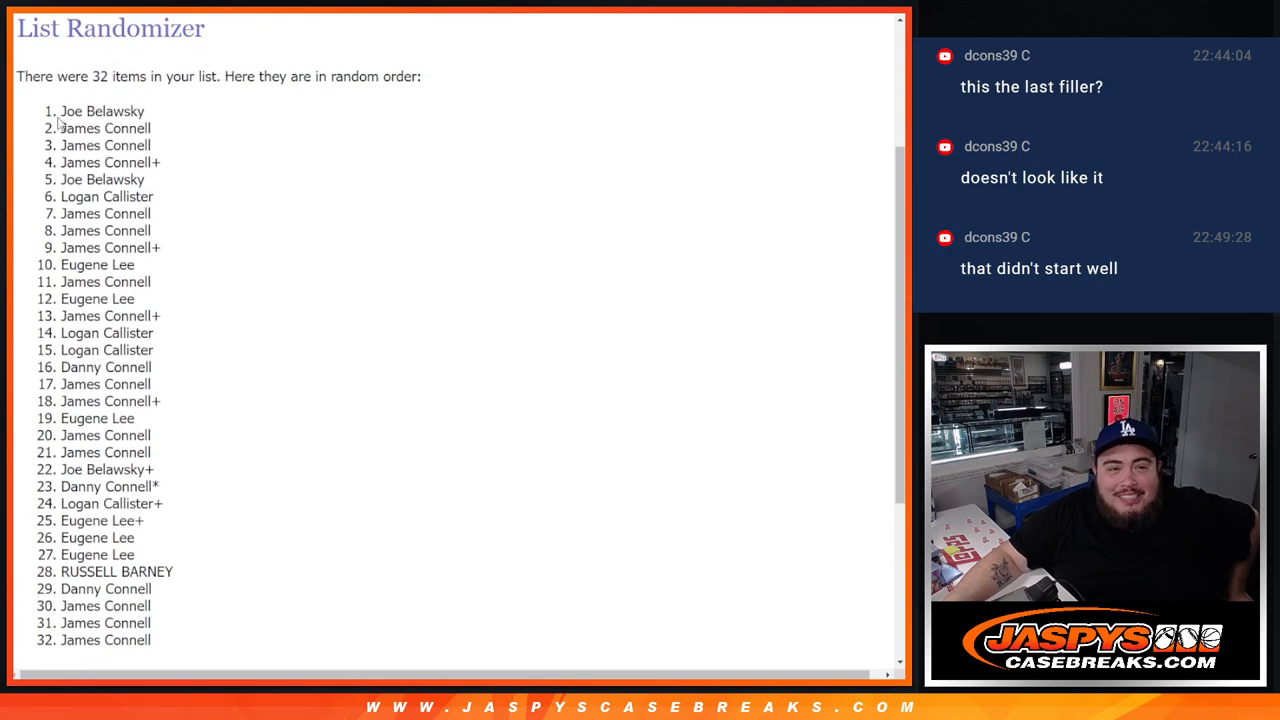
double_click(100, 112)
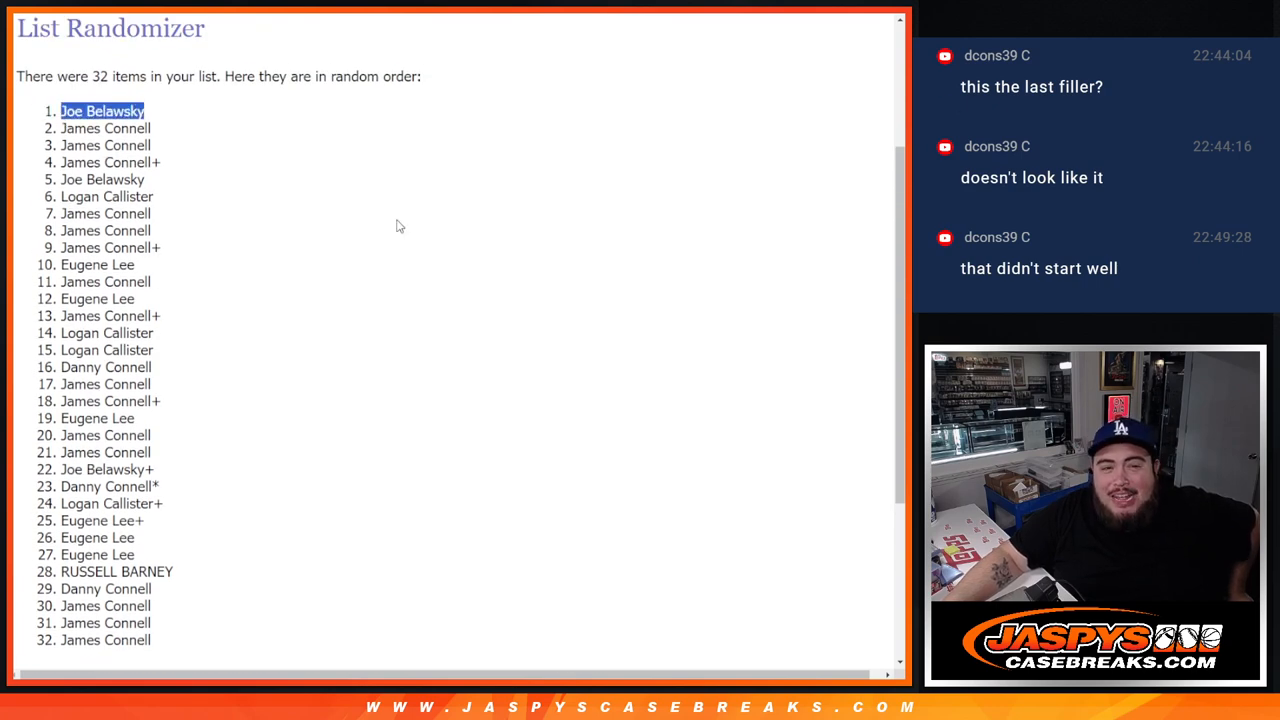
scroll("down", 3)
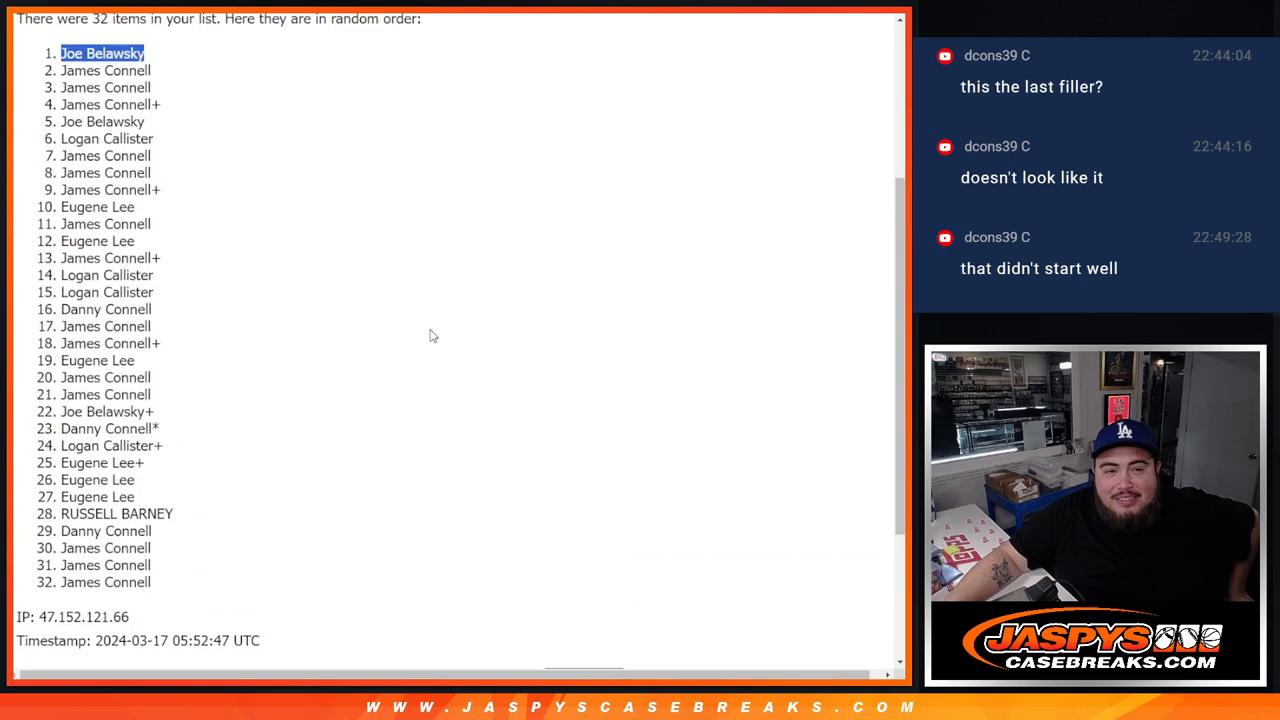